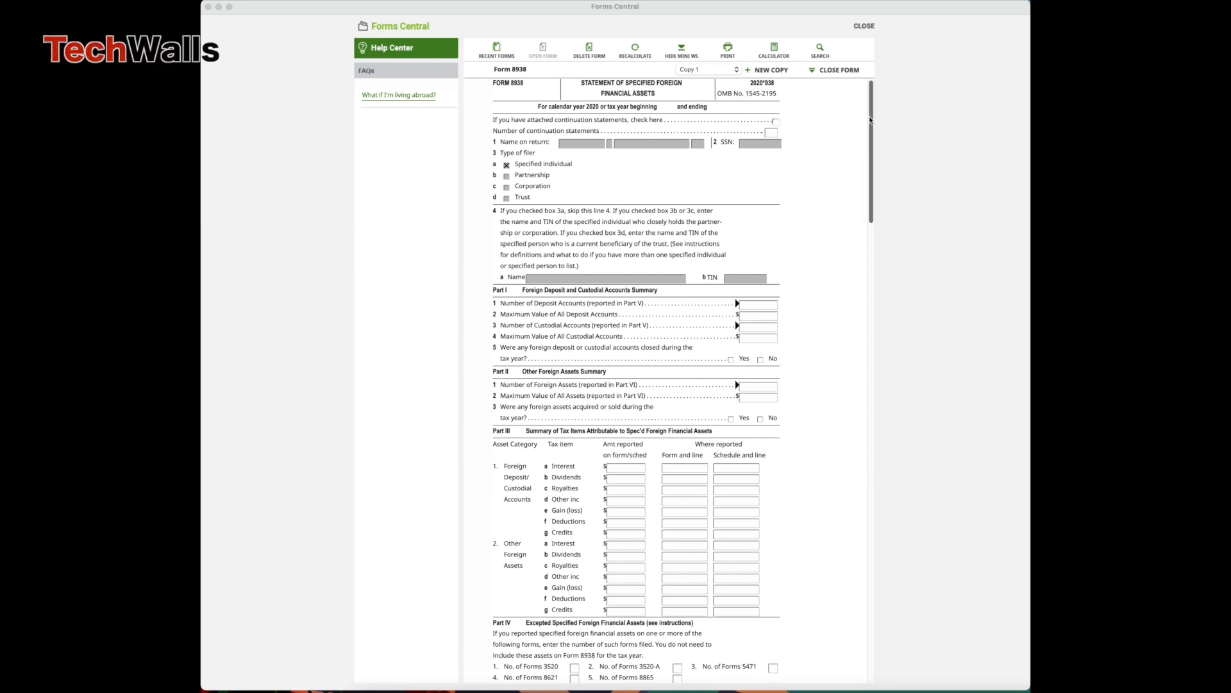
# Step: Scroll through Form 8938 copy 1 and mark that continuation statements are attached
pyautogui.scroll(-3)
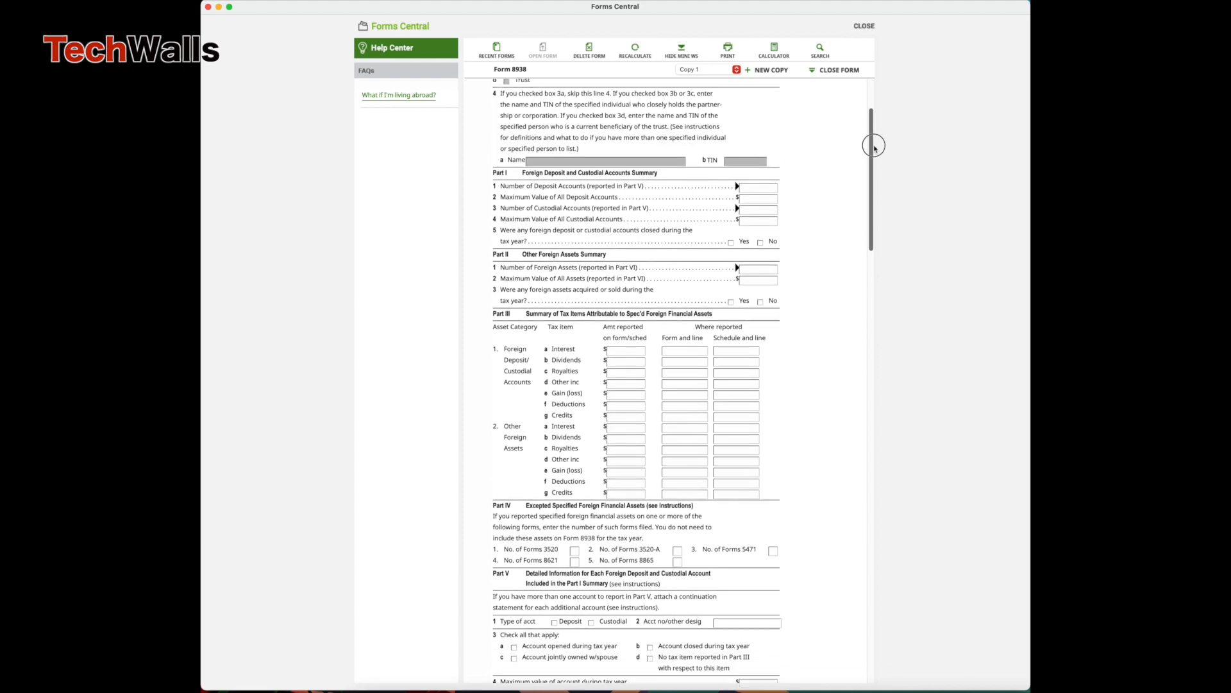
pyautogui.scroll(-3)
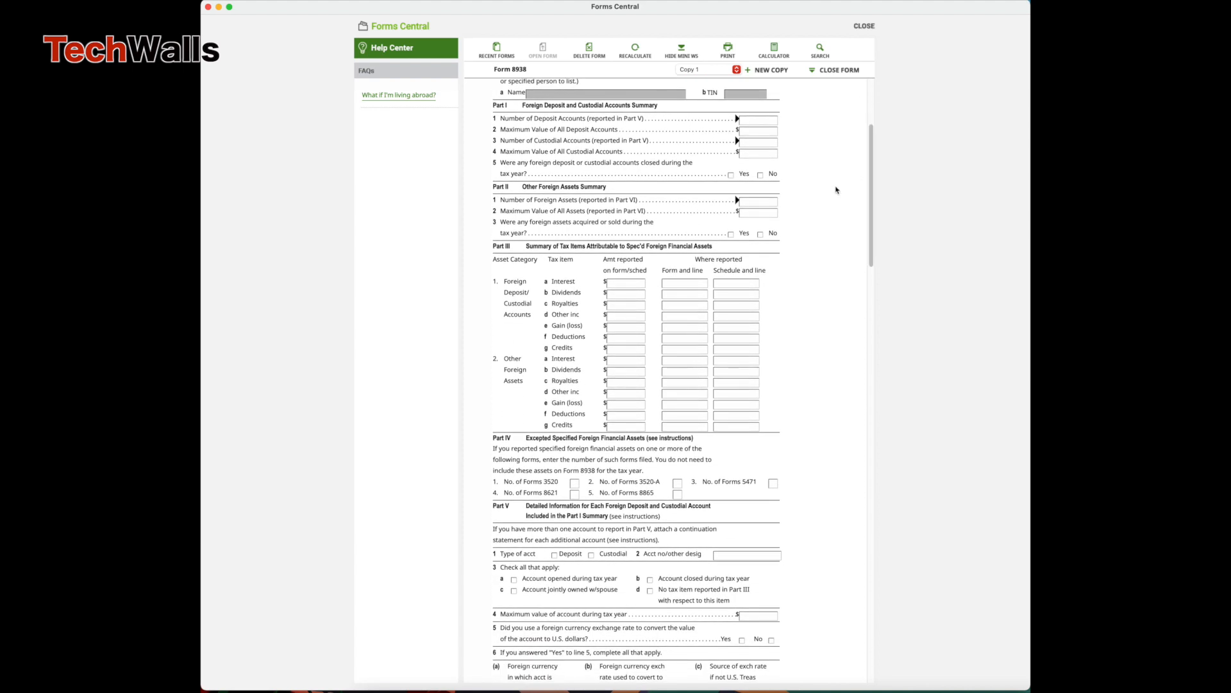
pyautogui.scroll(-3)
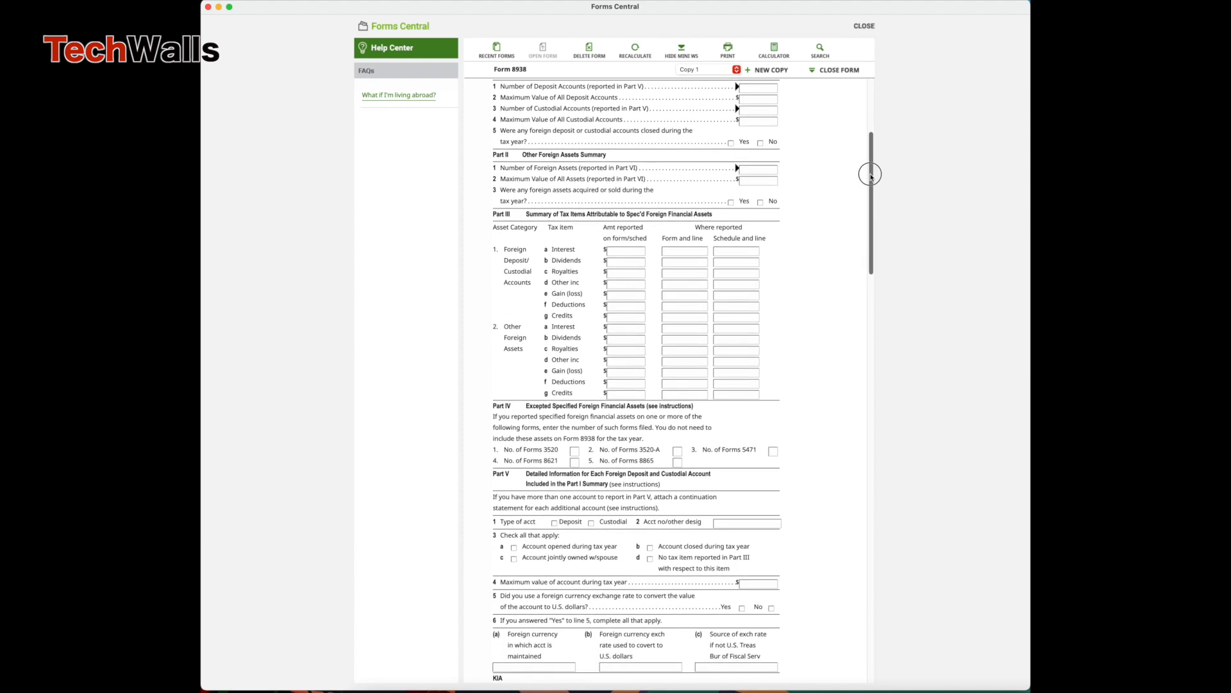
pyautogui.scroll(-3)
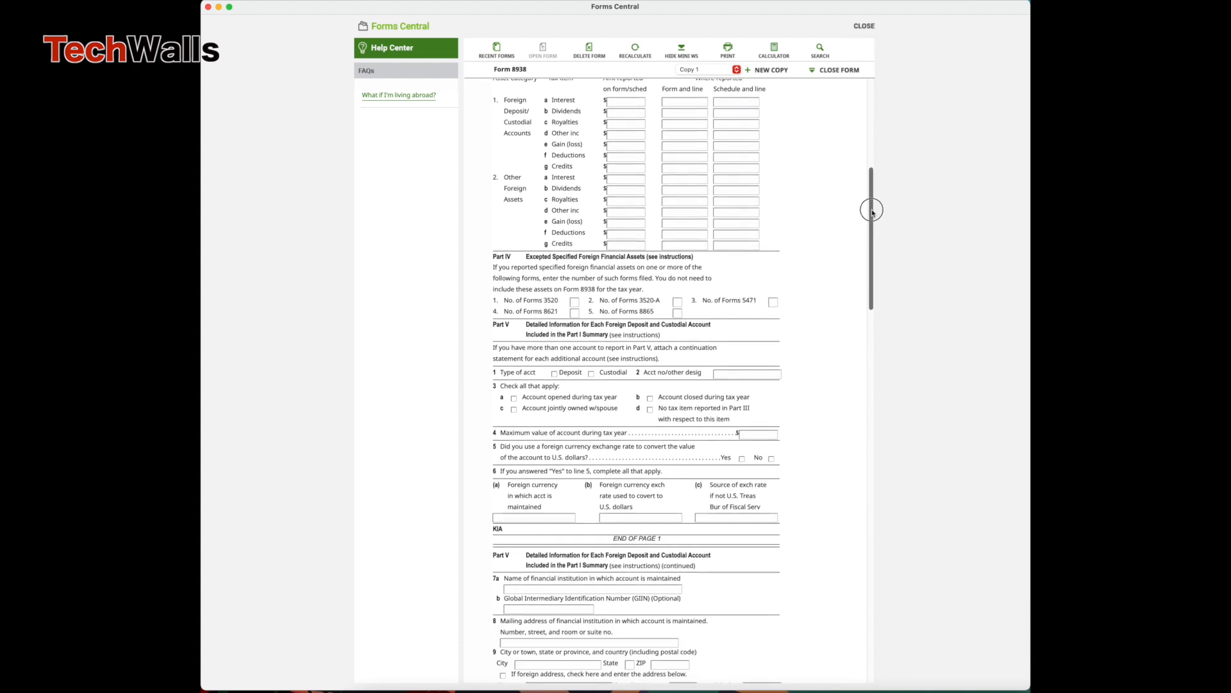
pyautogui.scroll(-3)
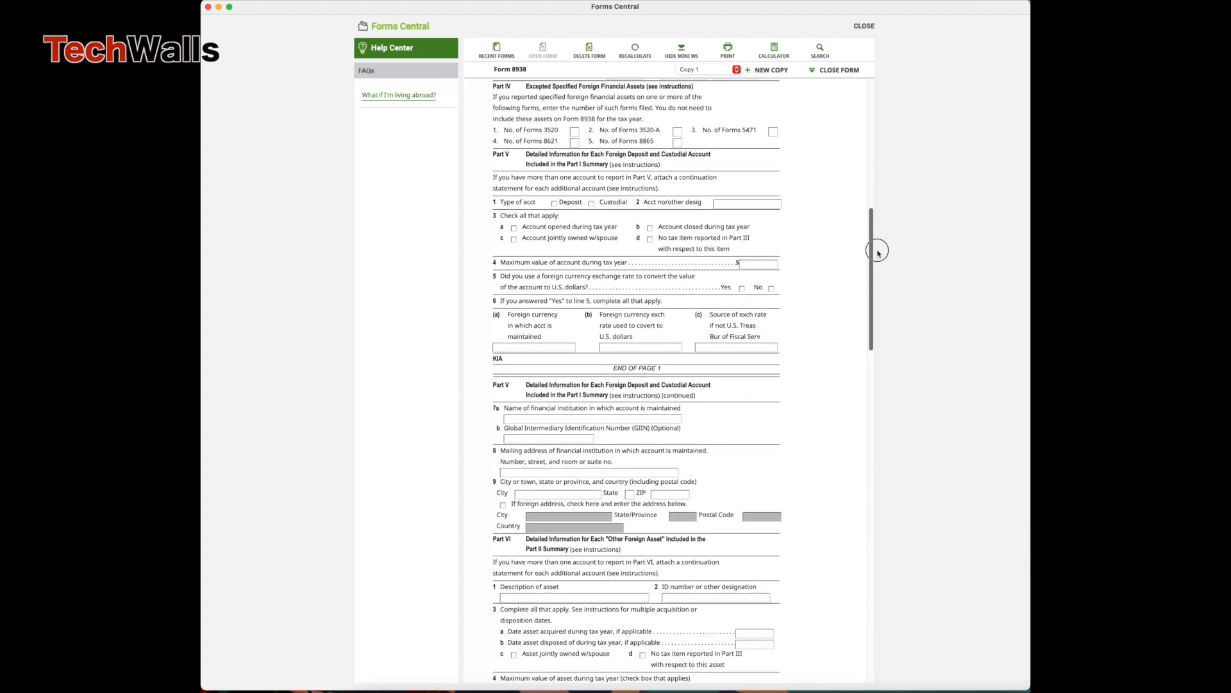
pyautogui.scroll(-3)
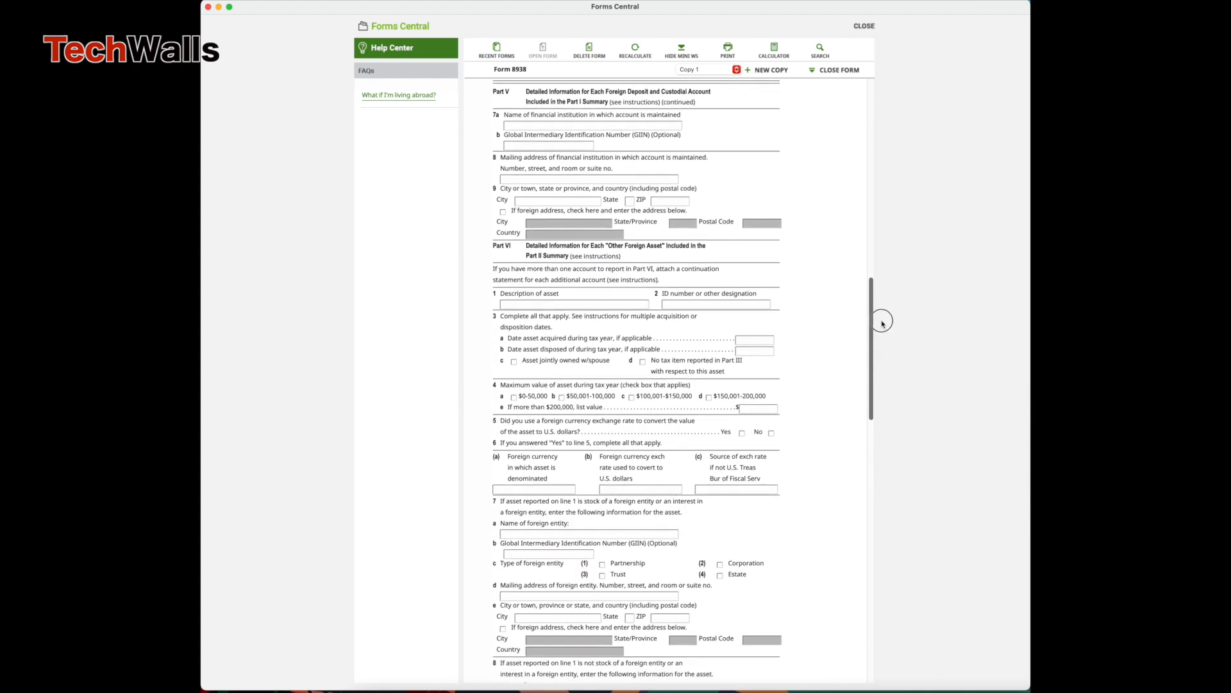
pyautogui.scroll(-3)
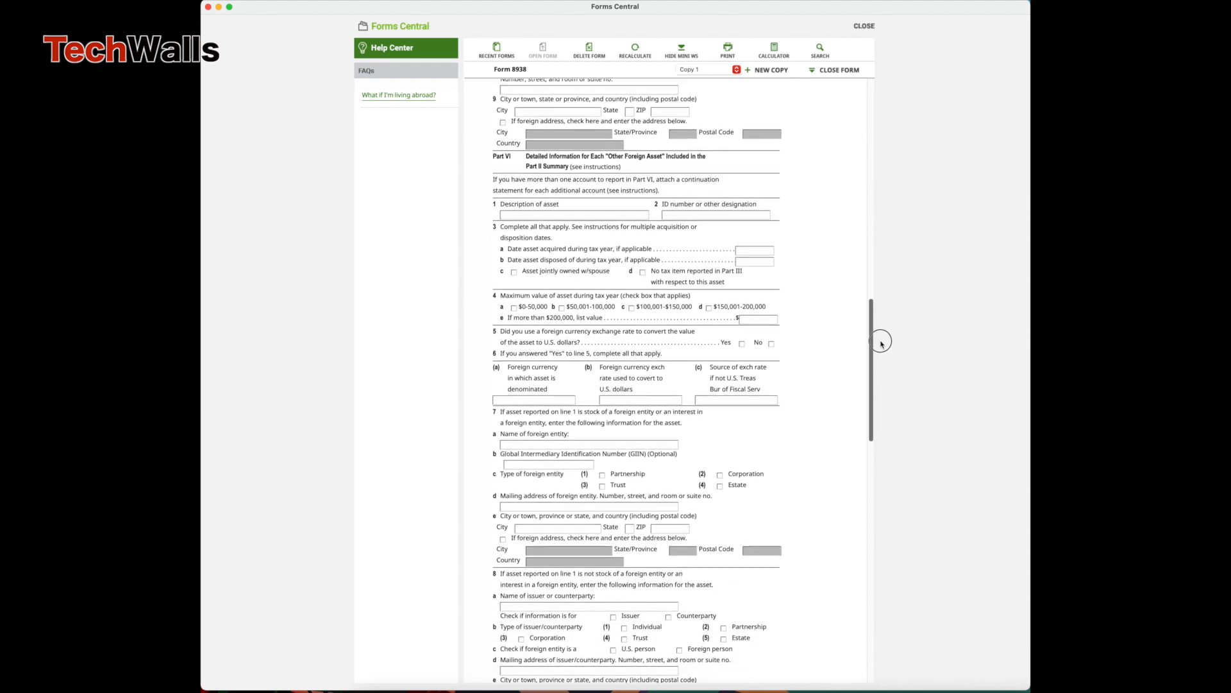
pyautogui.scroll(-3)
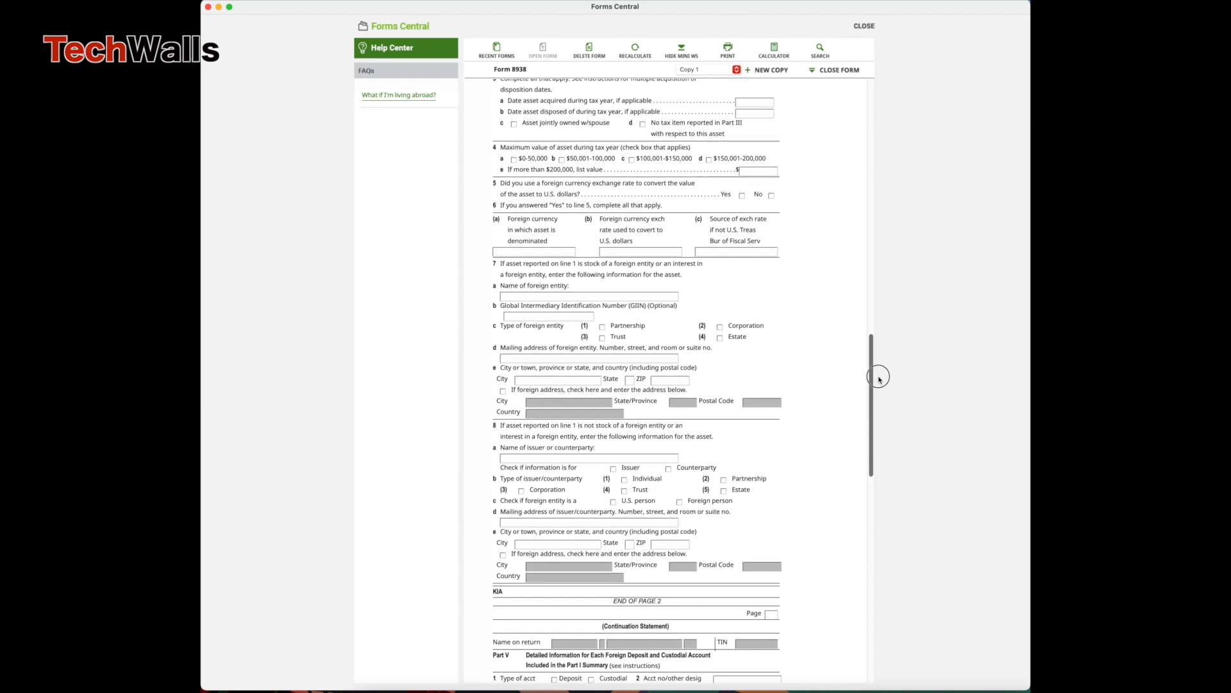
pyautogui.scroll(-3)
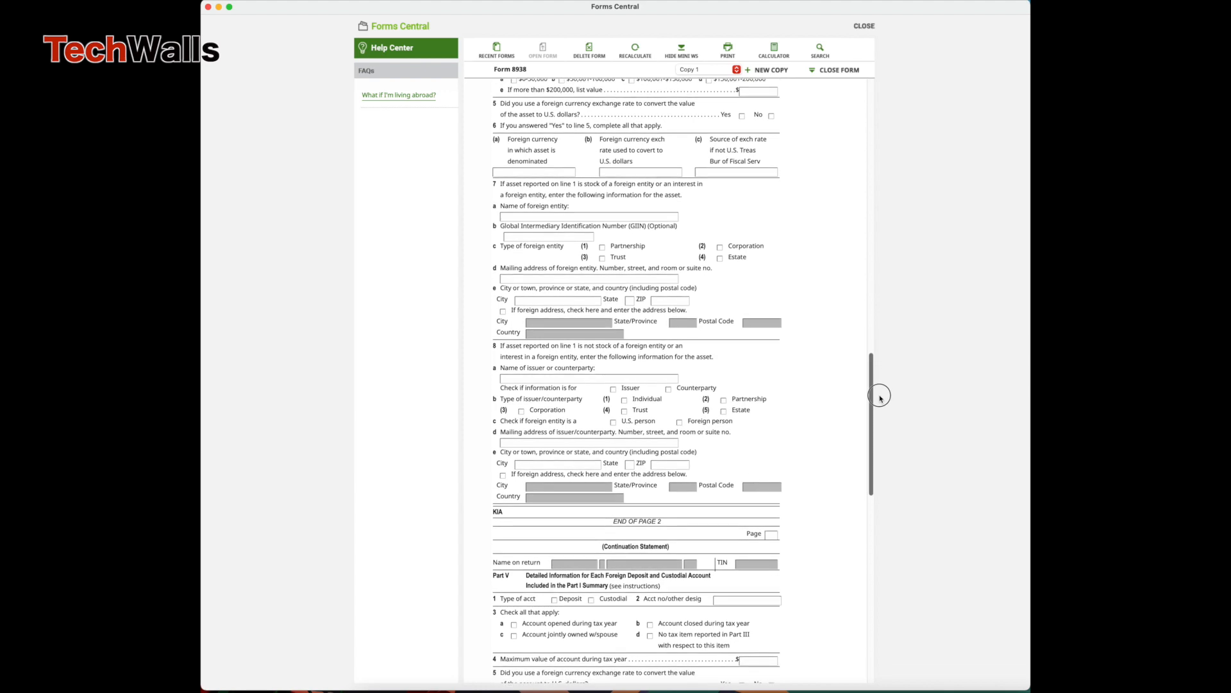
pyautogui.scroll(-3)
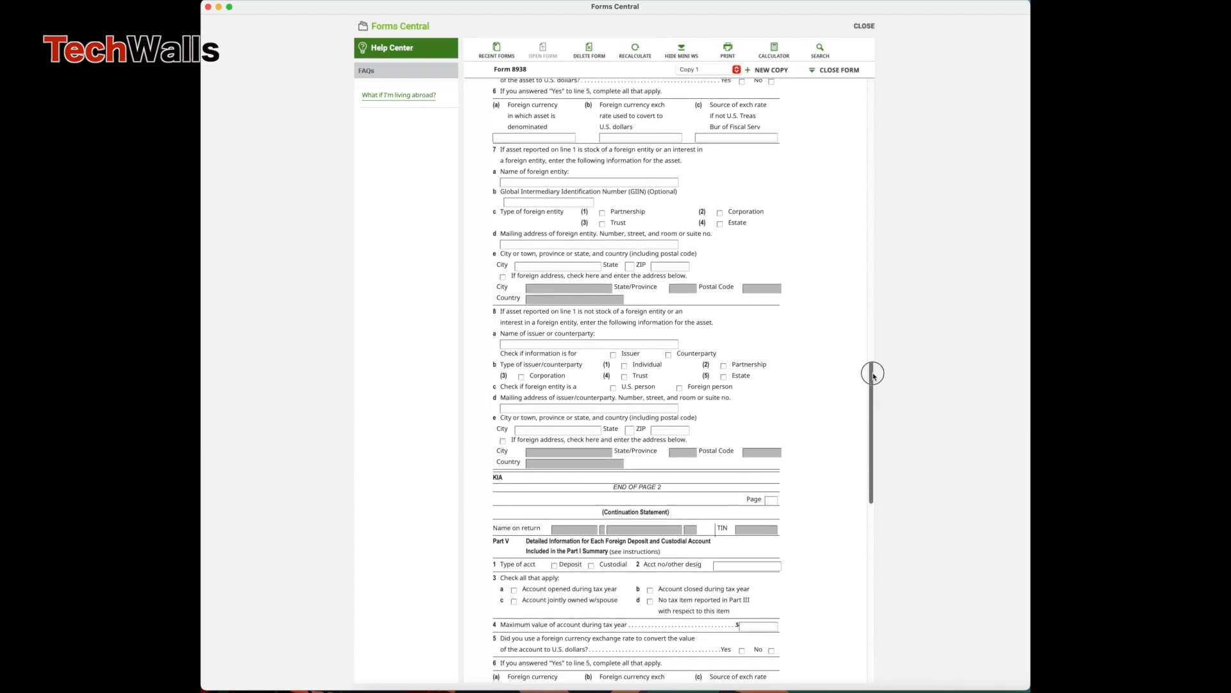
pyautogui.scroll(-3)
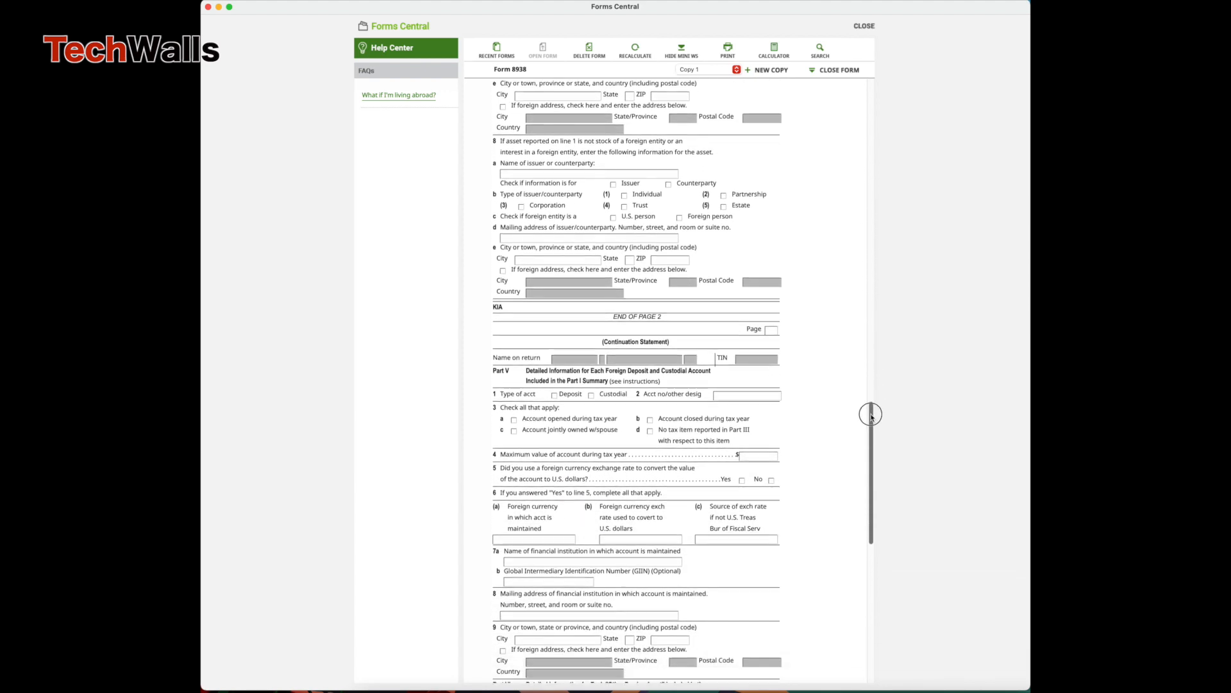
pyautogui.scroll(-3)
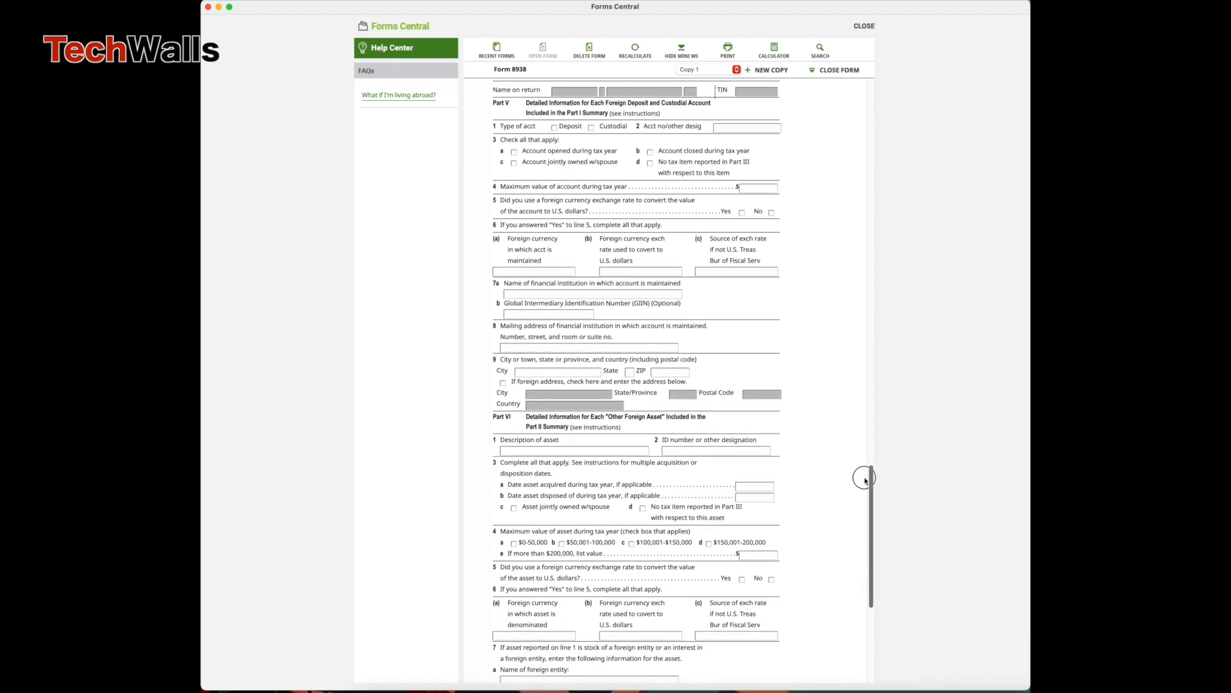
pyautogui.scroll(-3)
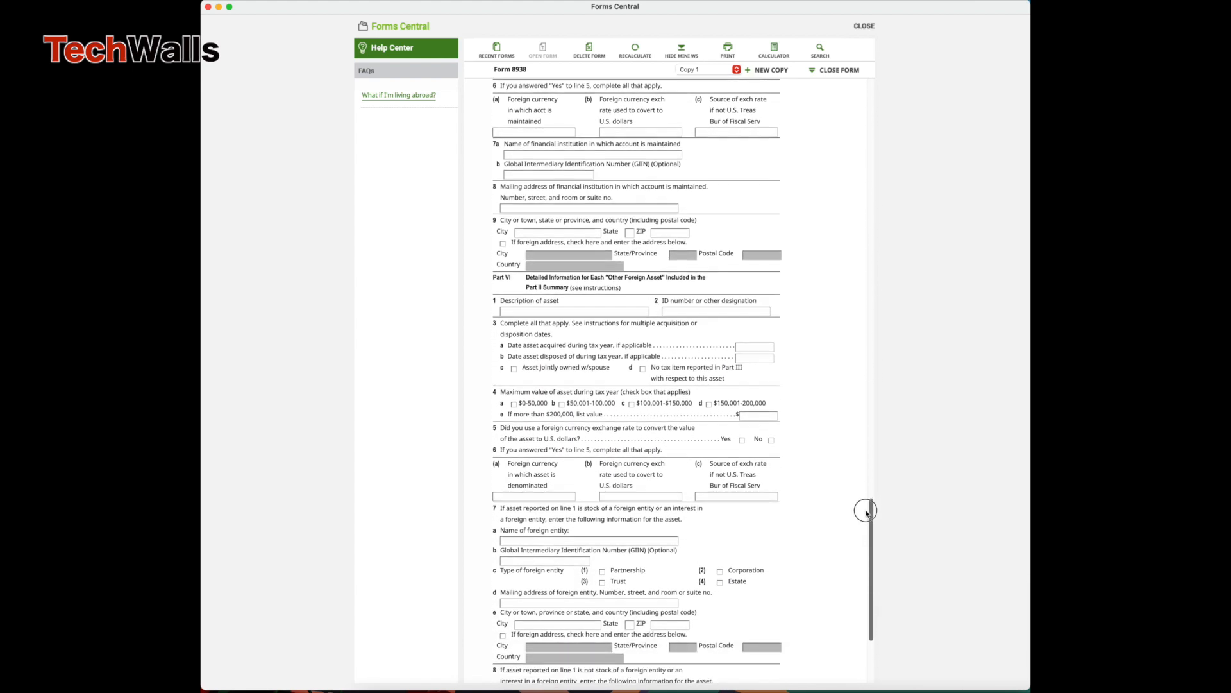
pyautogui.scroll(-3)
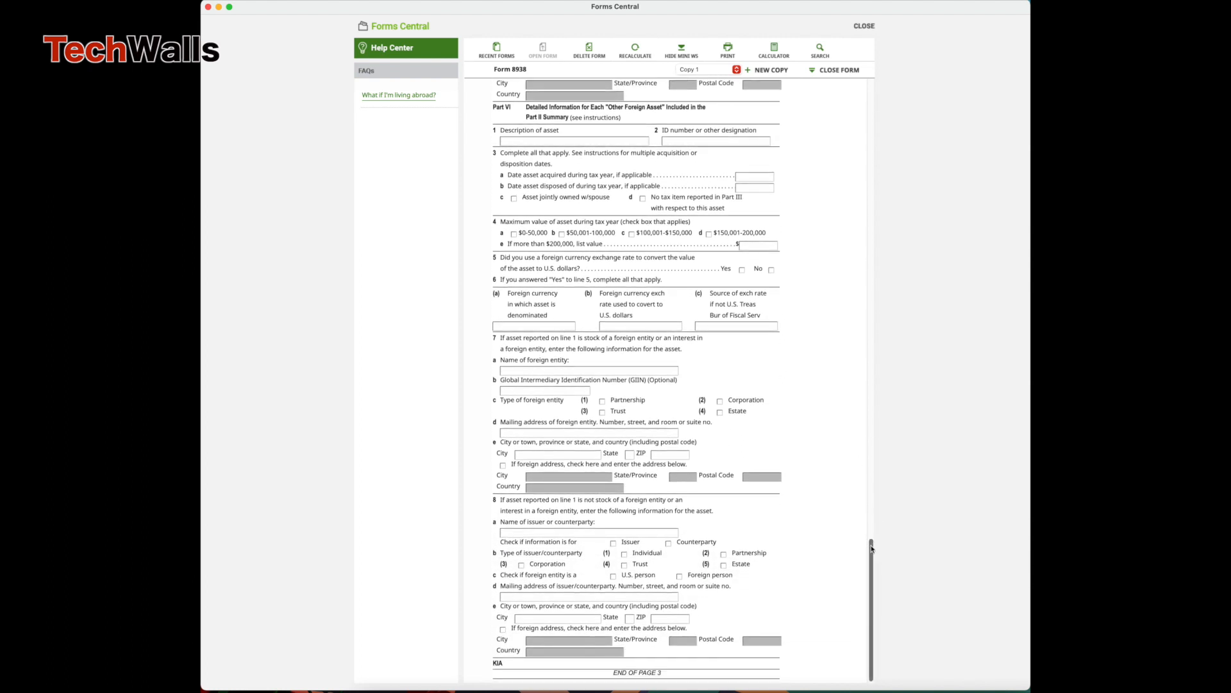
pyautogui.scroll(3)
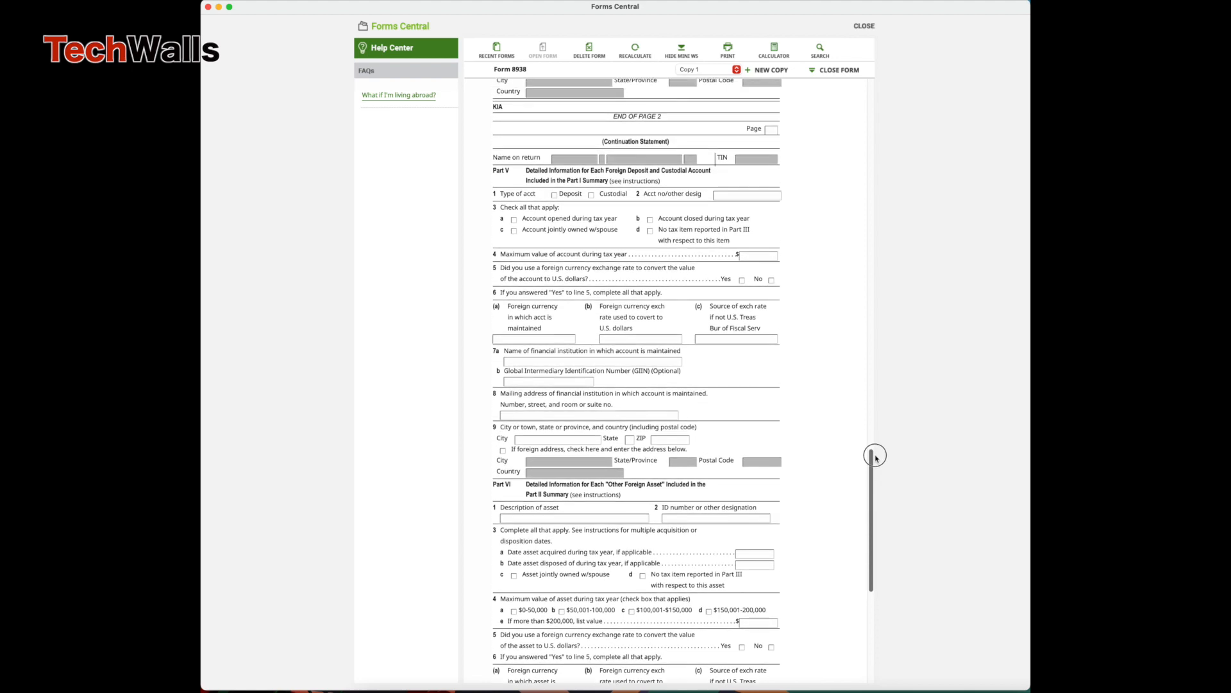
pyautogui.scroll(3)
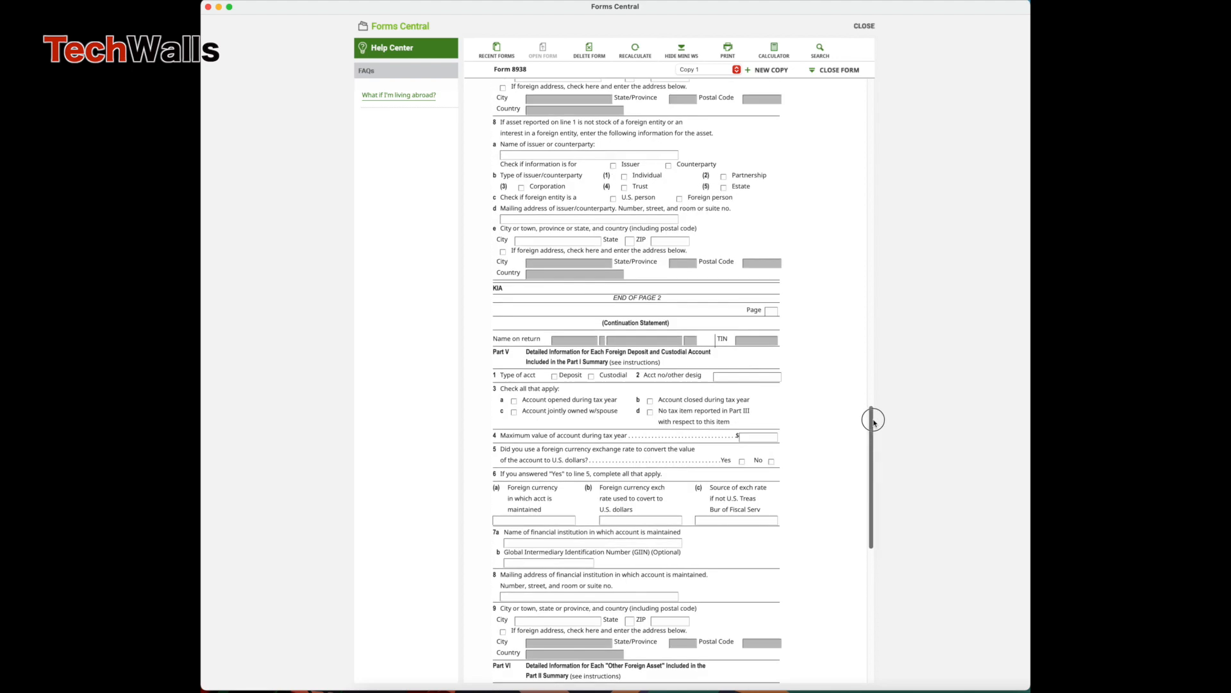
pyautogui.scroll(3)
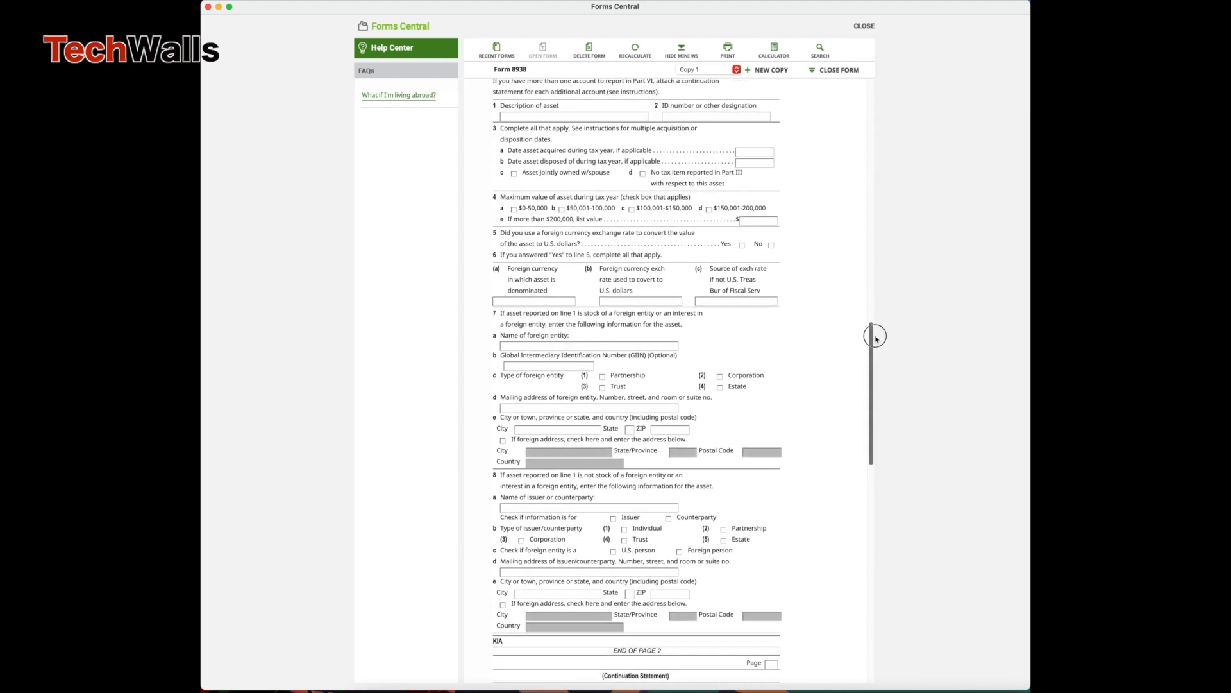
pyautogui.scroll(3)
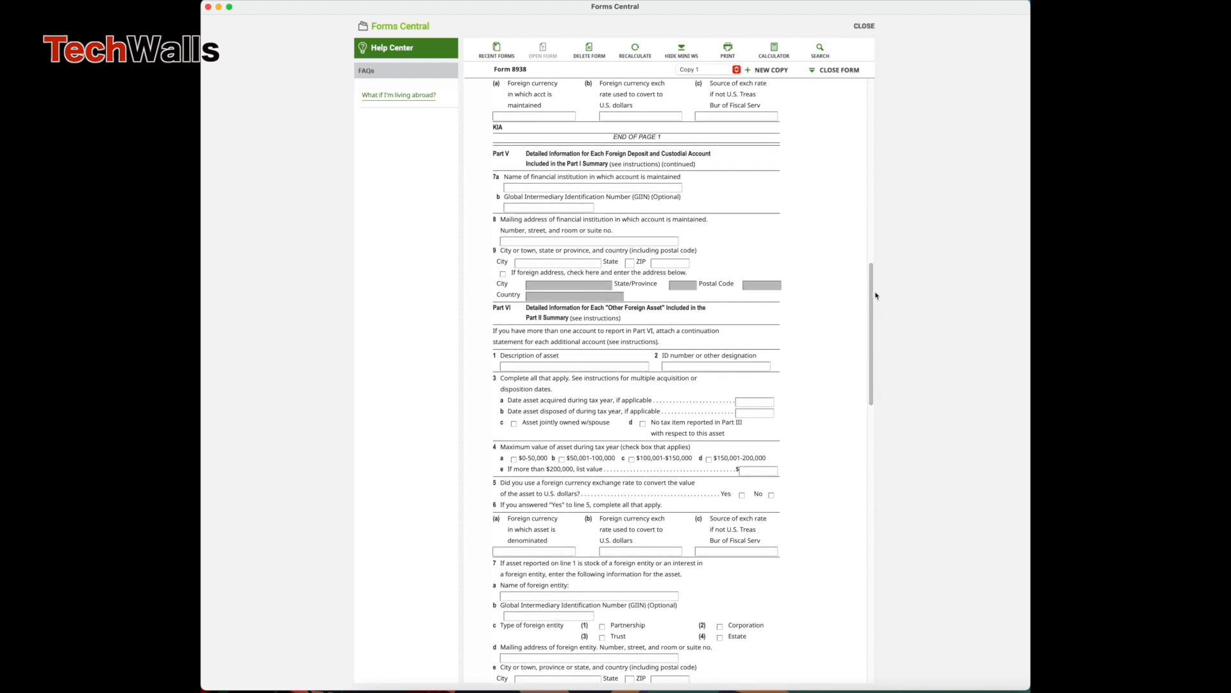
pyautogui.scroll(3)
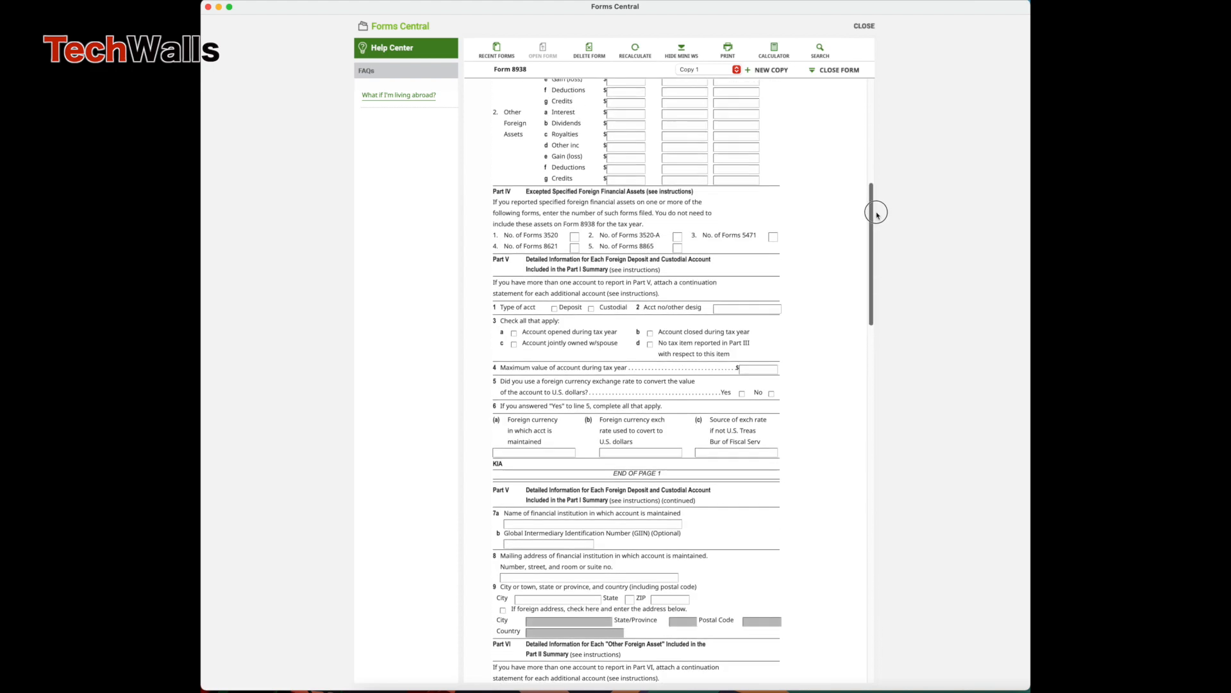
pyautogui.scroll(3)
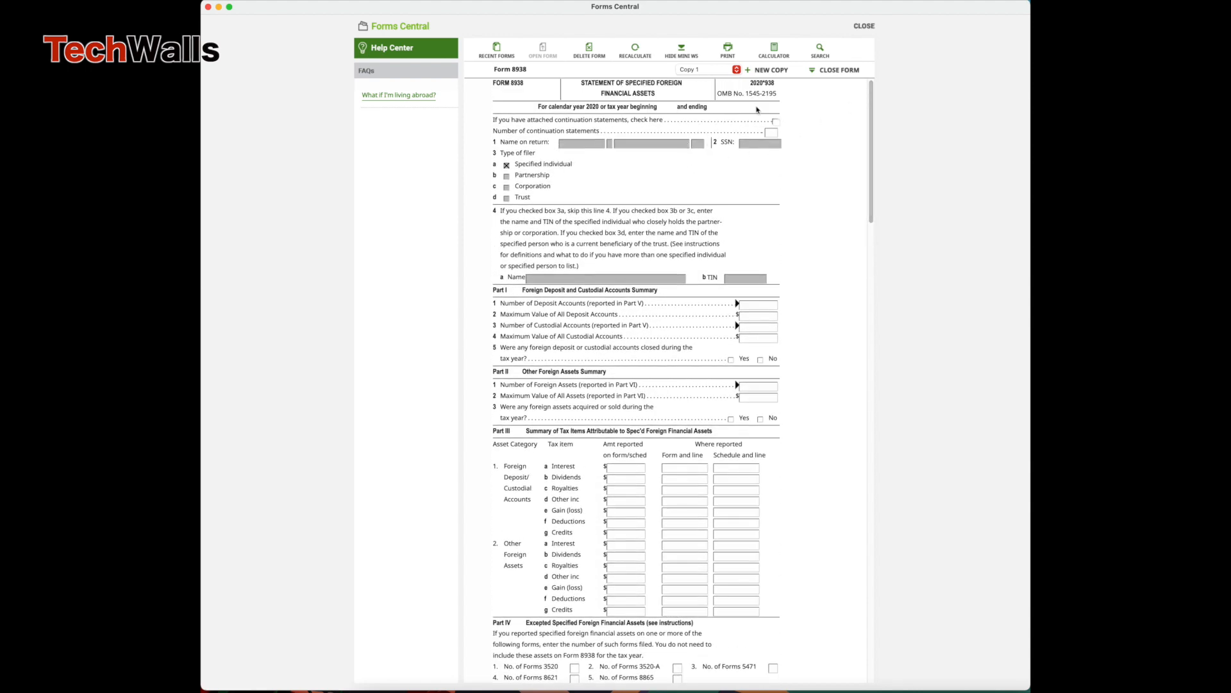
pyautogui.moveTo(774, 129)
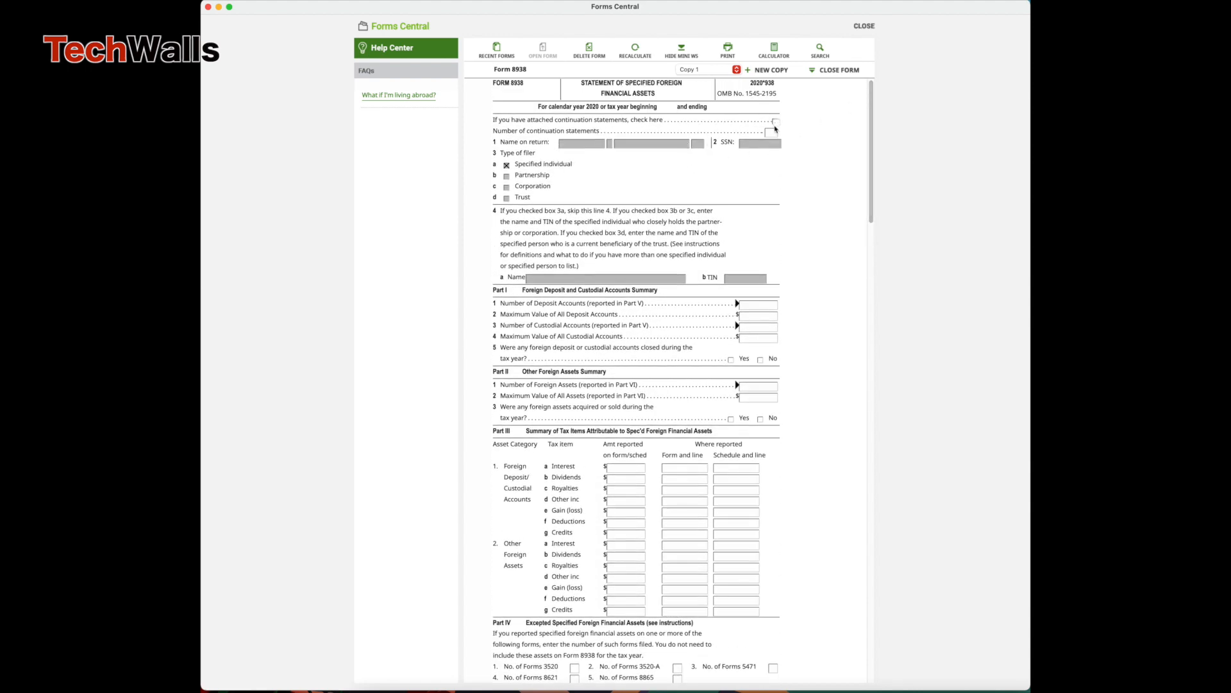
pyautogui.click(776, 122)
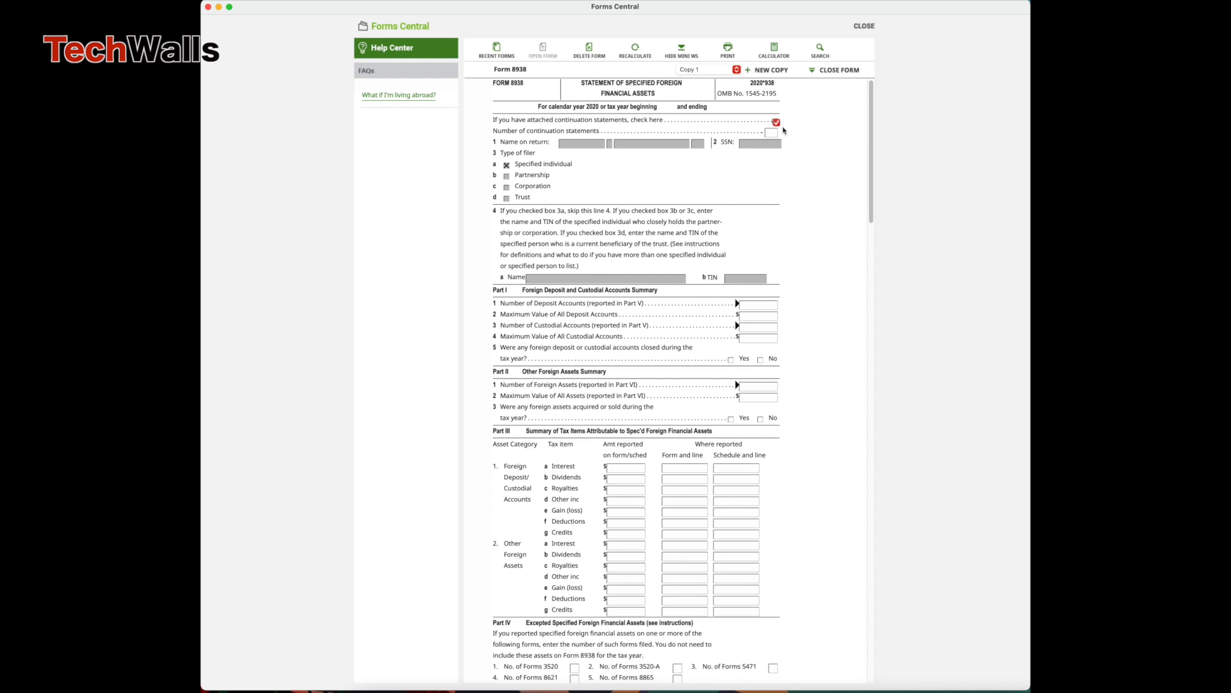
pyautogui.moveTo(724, 301)
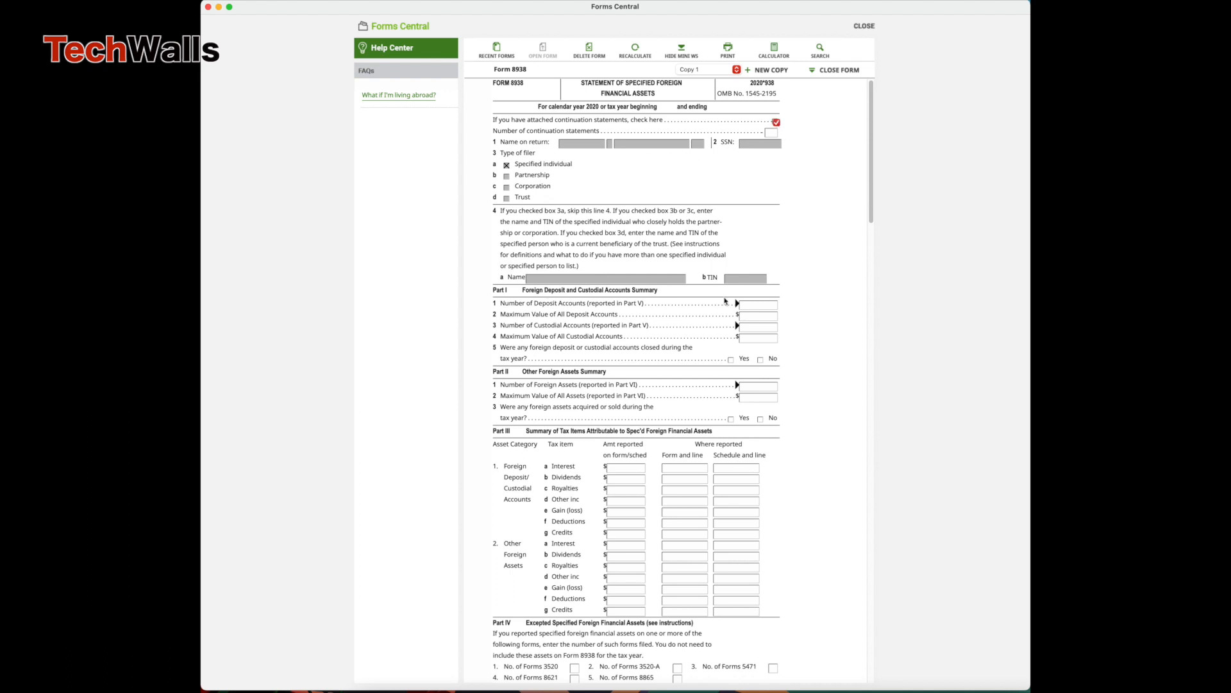
# Step: Enter $100,000 maximum deposit value and $6,000 interest reported on Schedule B, line 1
pyautogui.click(758, 304)
pyautogui.write('5')
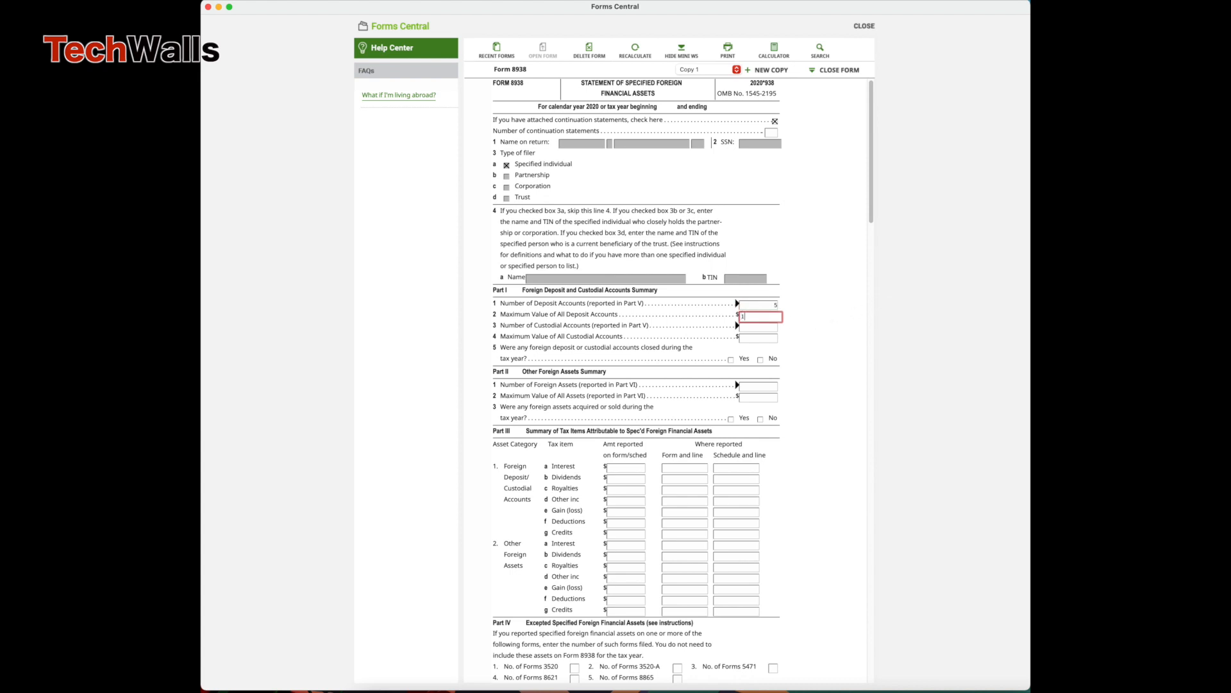
pyautogui.write('100,000')
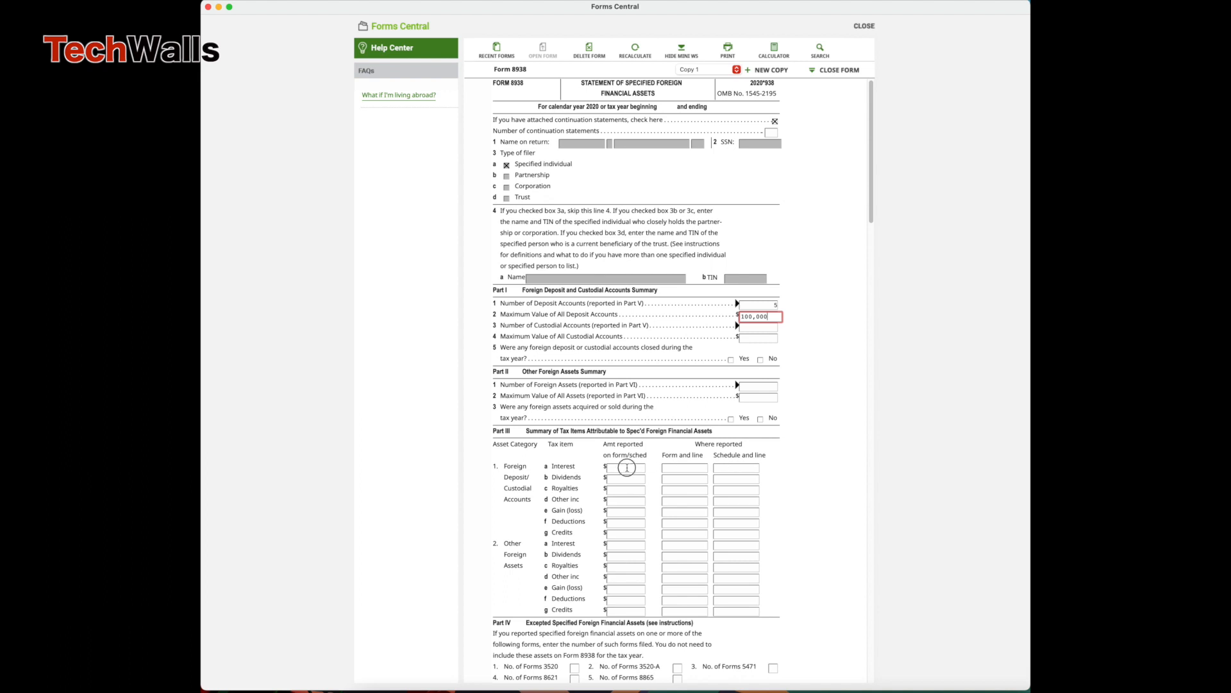
pyautogui.click(626, 468)
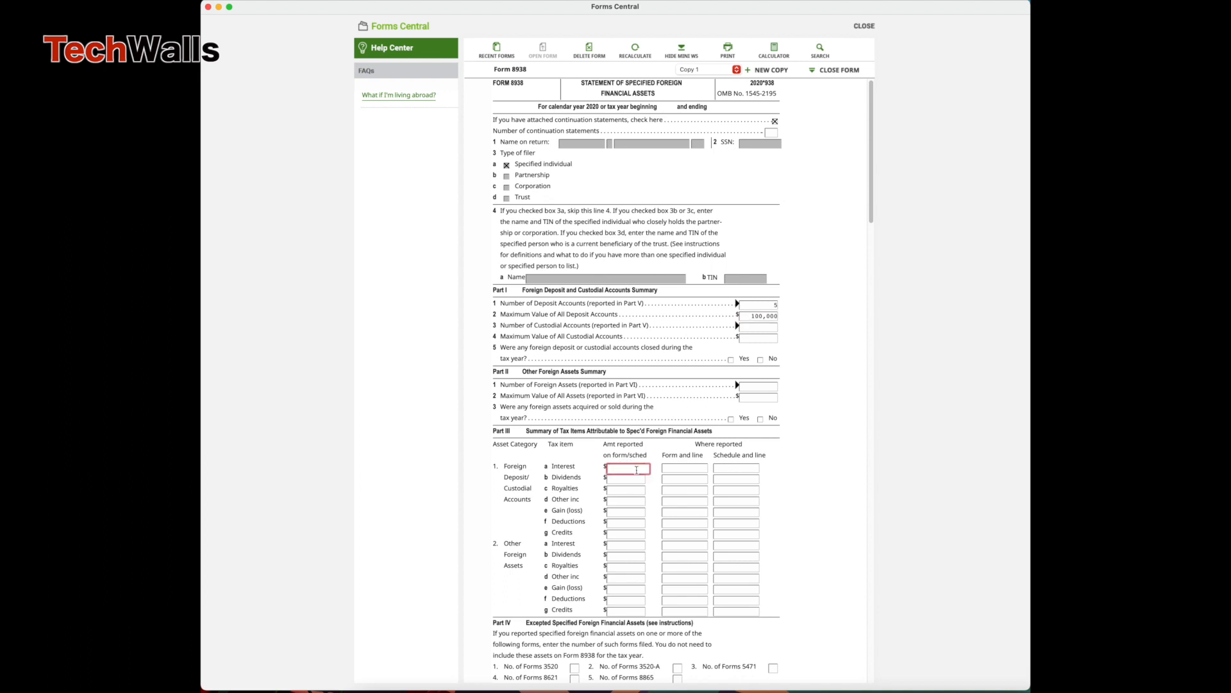
pyautogui.write('6,00')
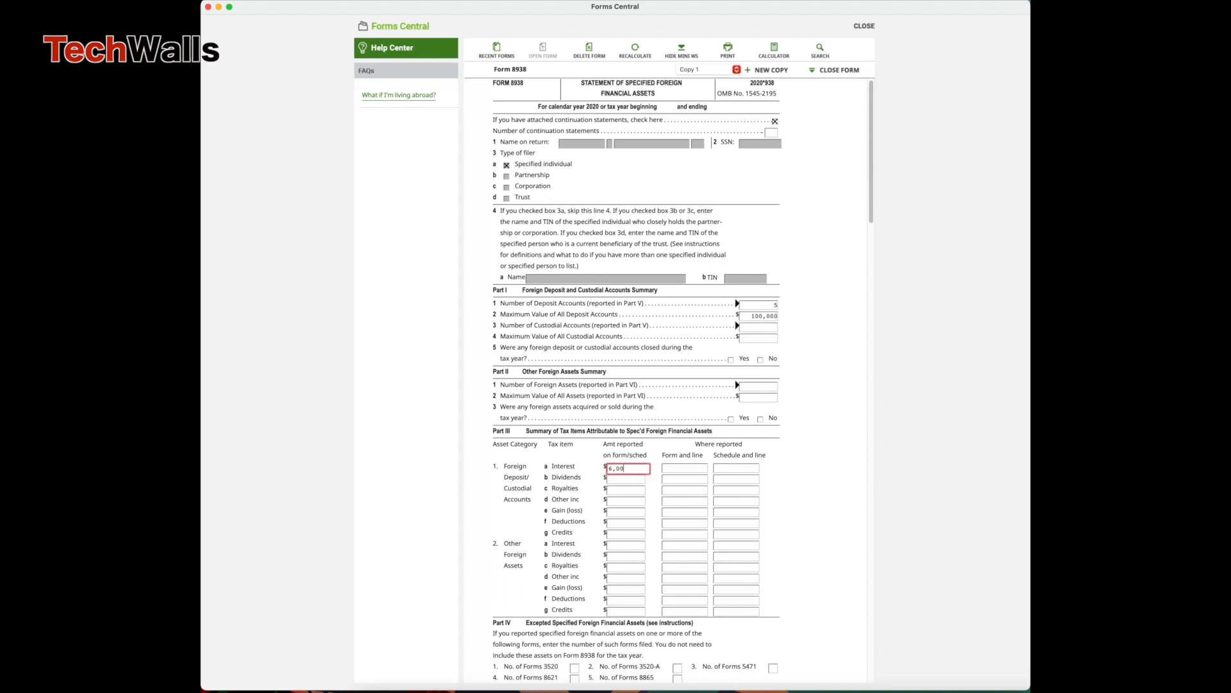
pyautogui.click(736, 468)
pyautogui.write('B')
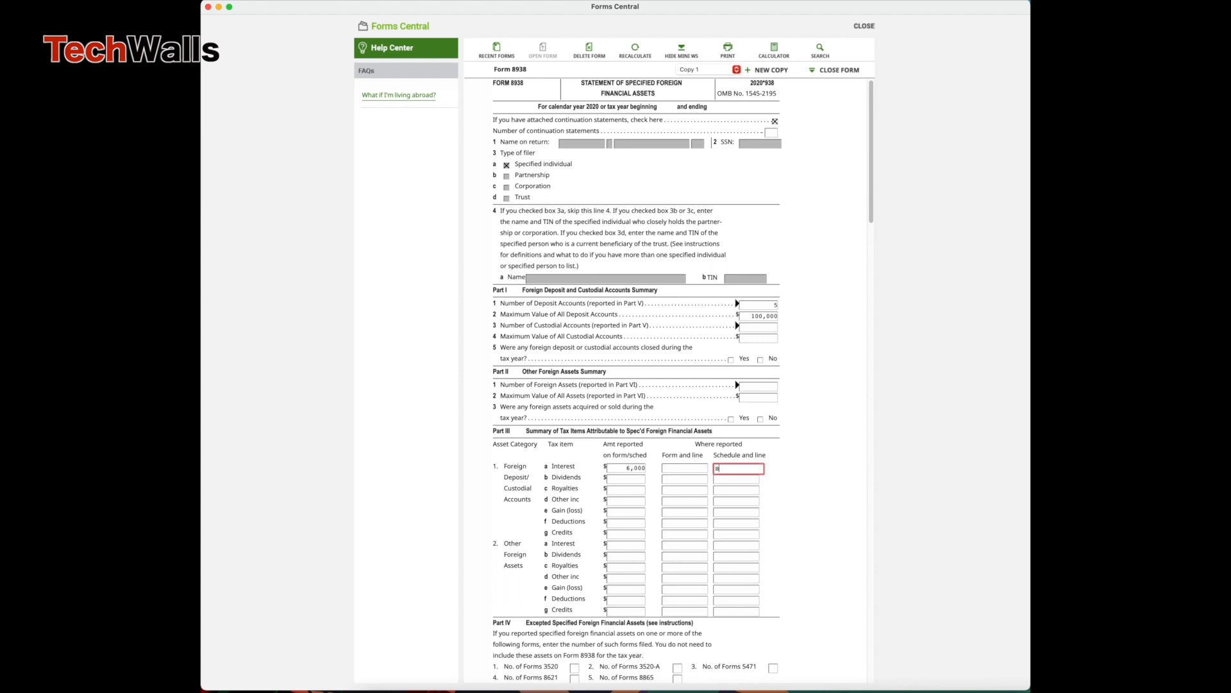
pyautogui.write(', line 1')
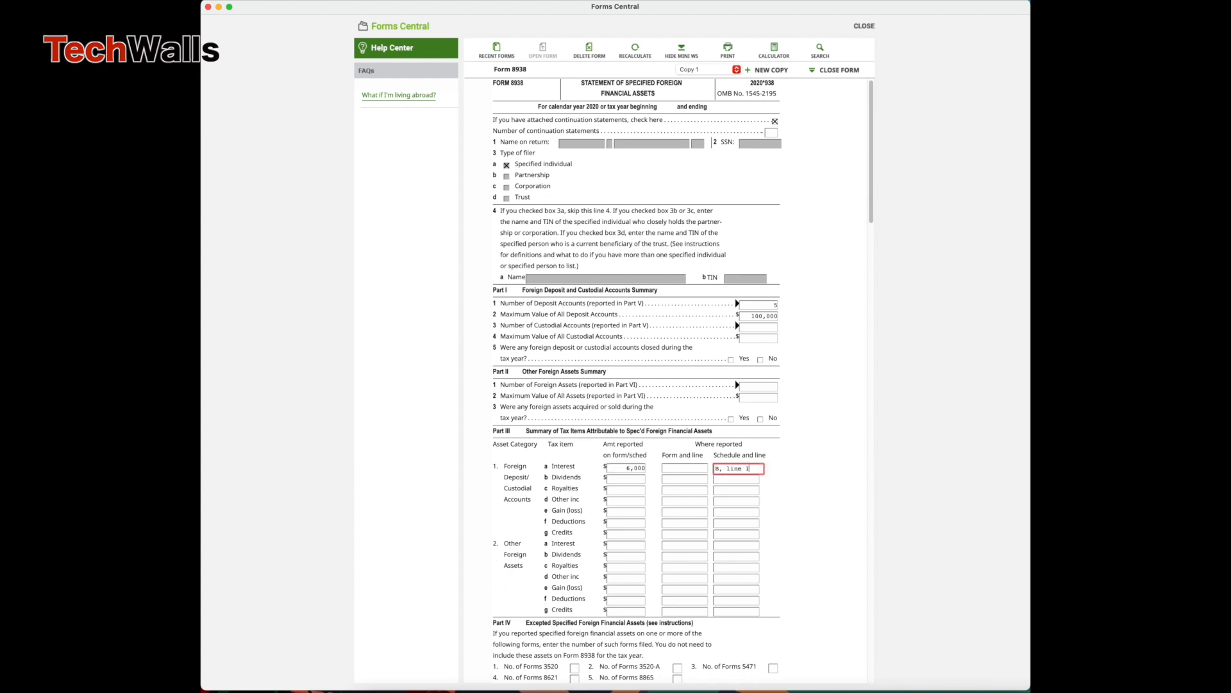
pyautogui.scroll(-3)
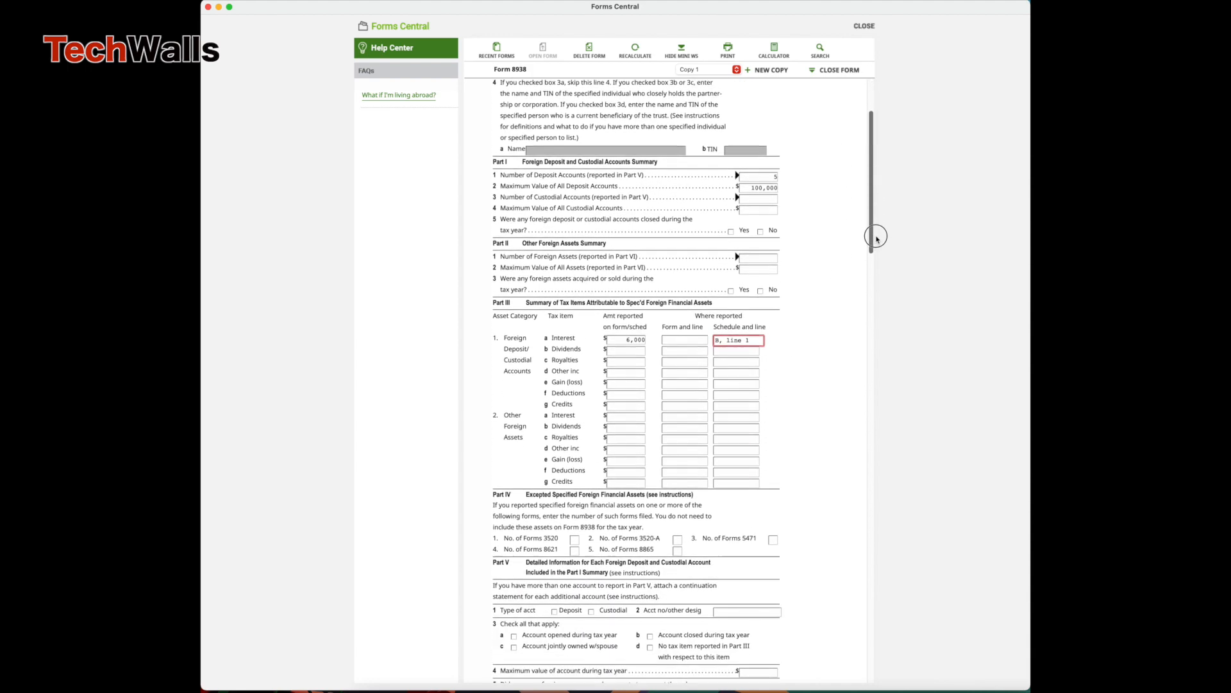
pyautogui.scroll(-3)
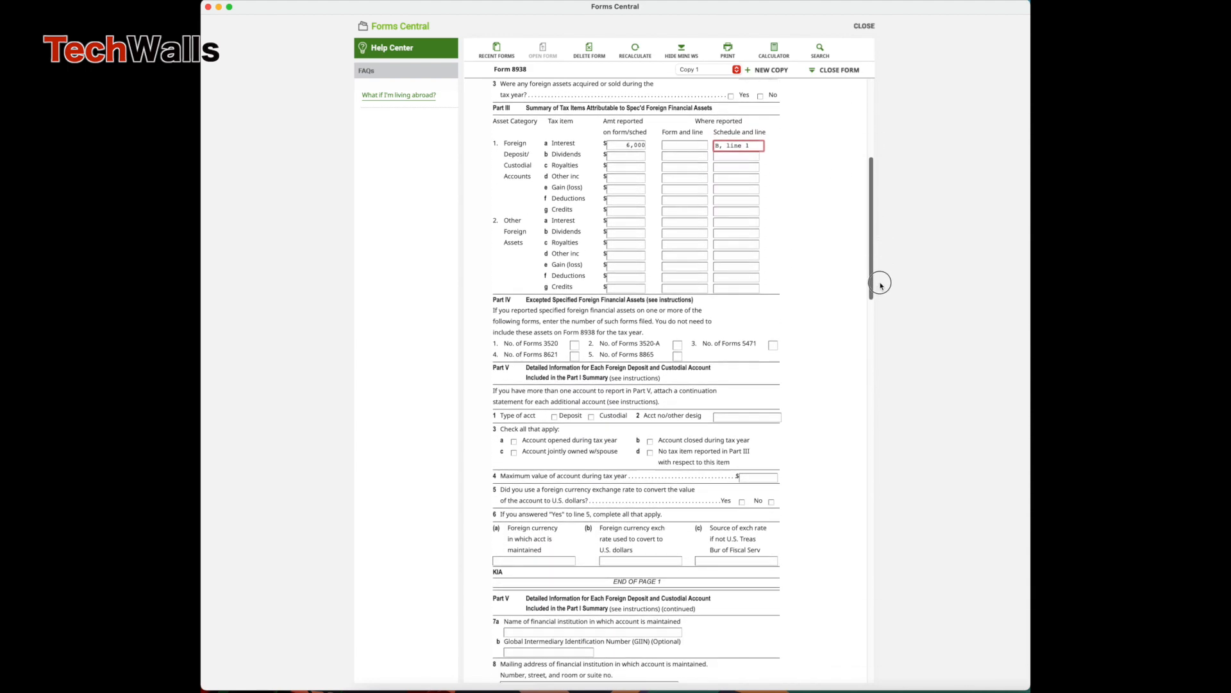
pyautogui.scroll(-3)
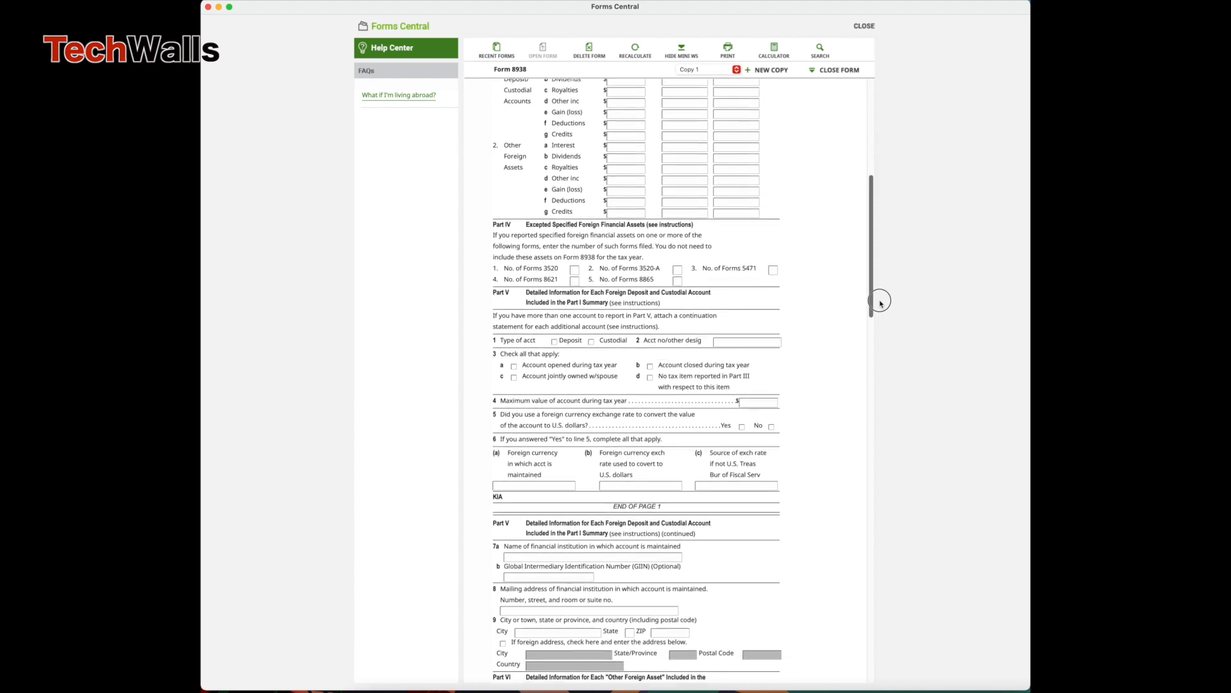
pyautogui.scroll(-3)
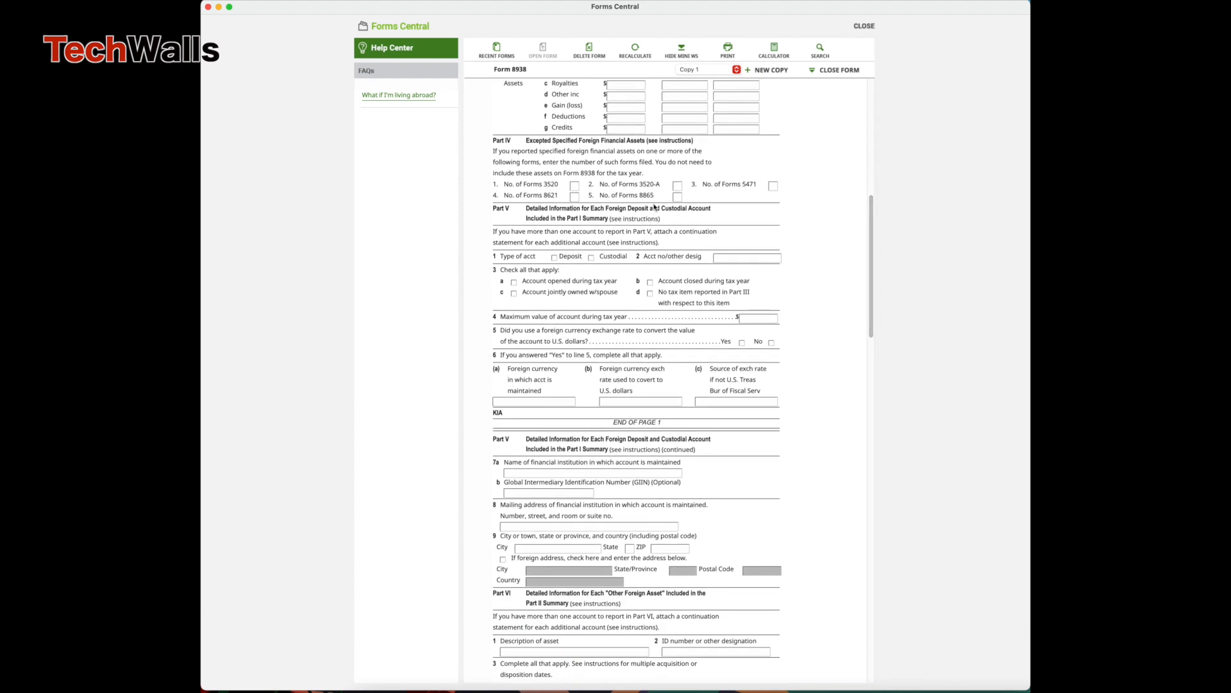
pyautogui.scroll(-3)
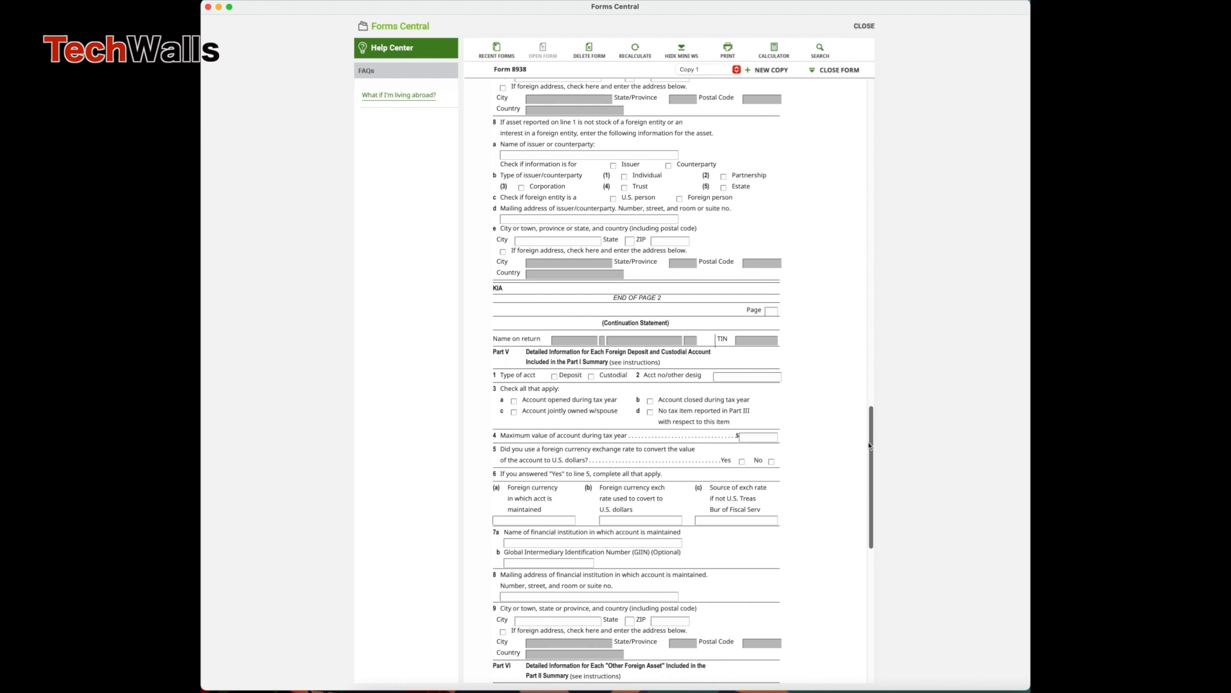
pyautogui.scroll(-3)
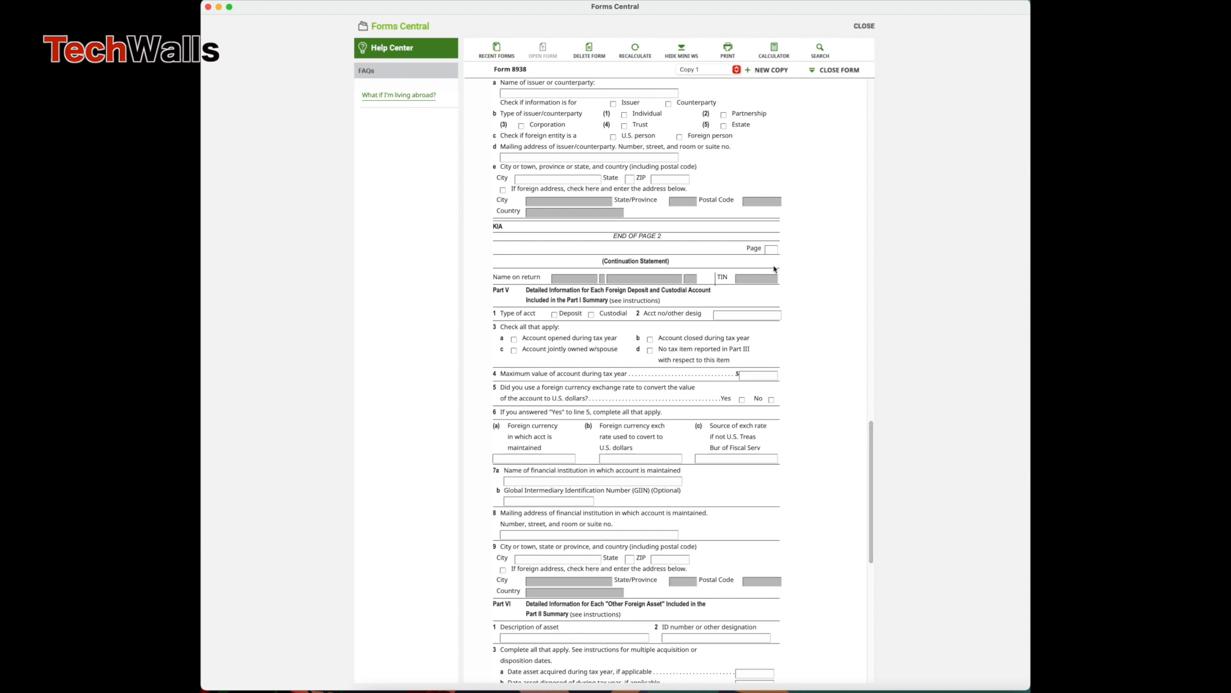
pyautogui.click(772, 248)
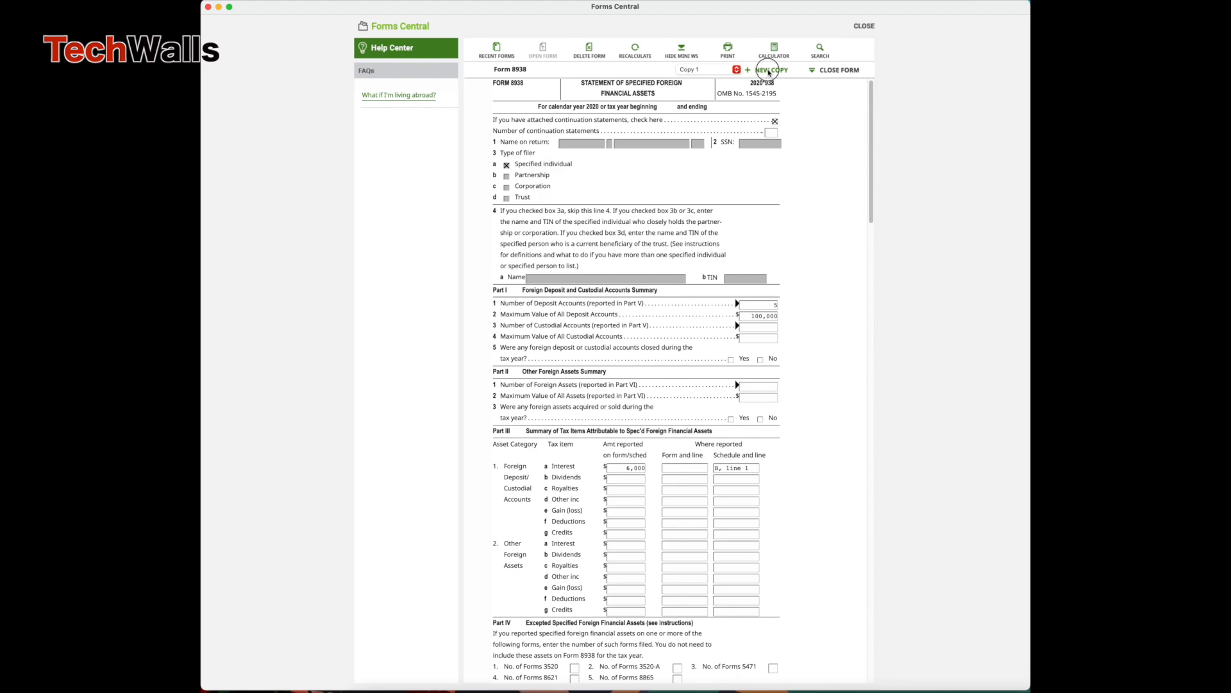
# Step: Create a new blank copy of Form 8938 and scroll through its pages
pyautogui.click(767, 69)
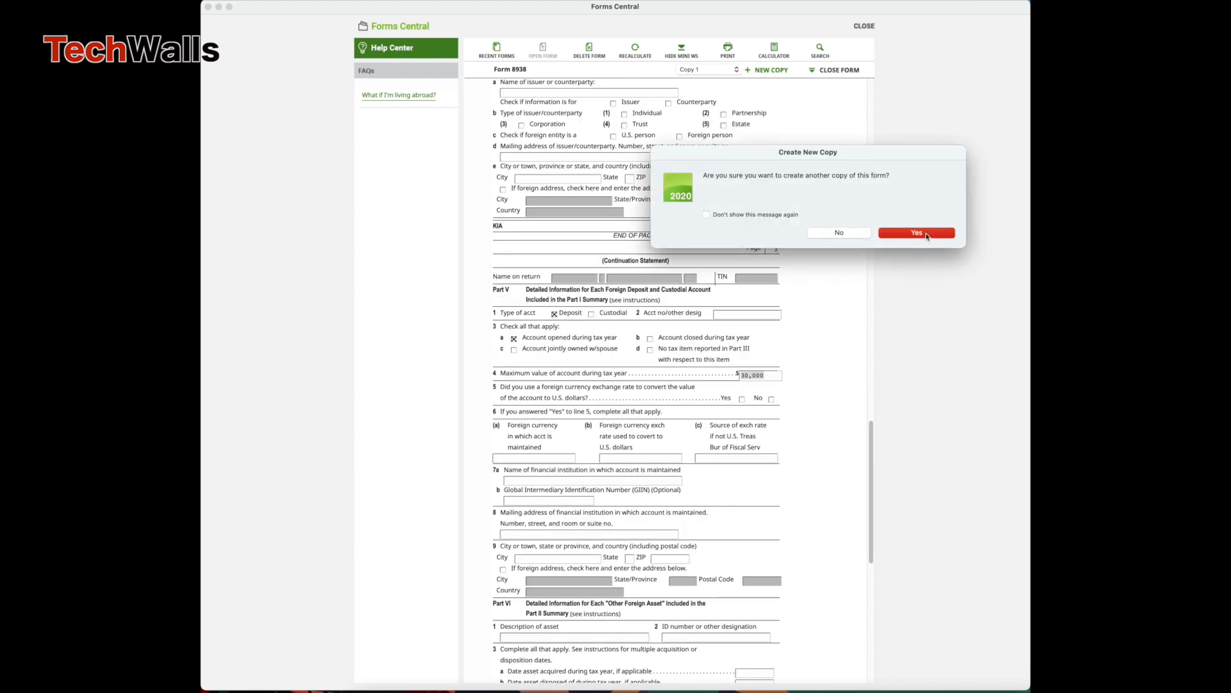
pyautogui.click(916, 233)
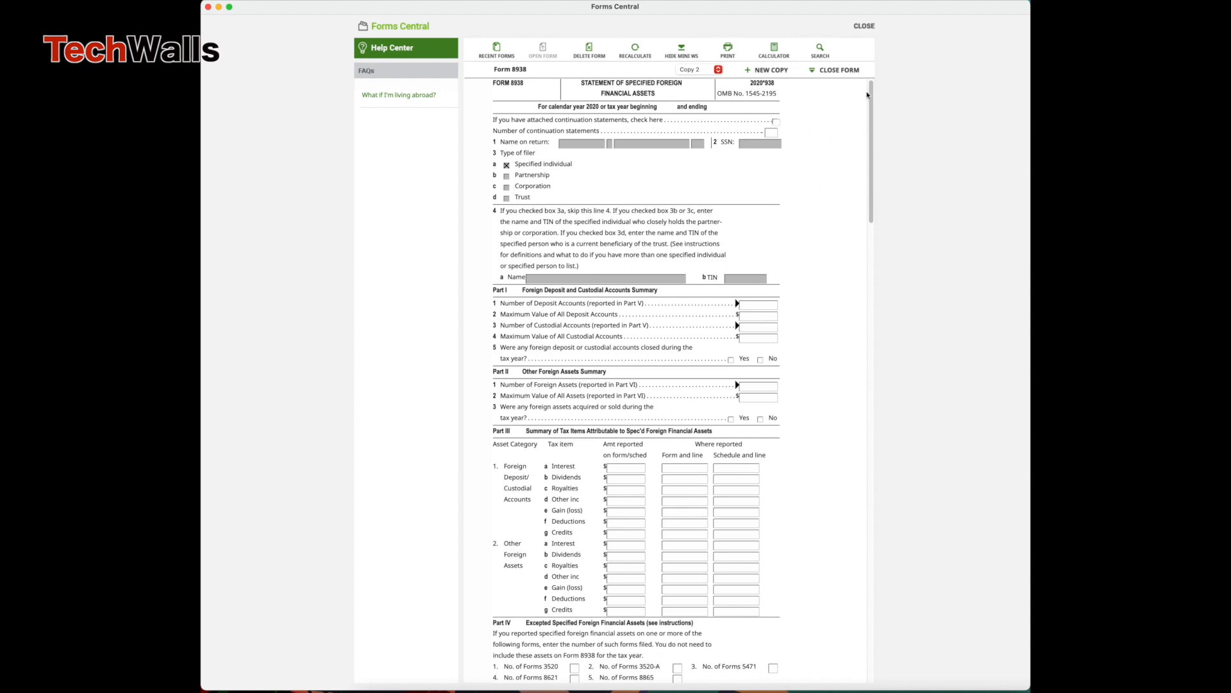
pyautogui.scroll(-3)
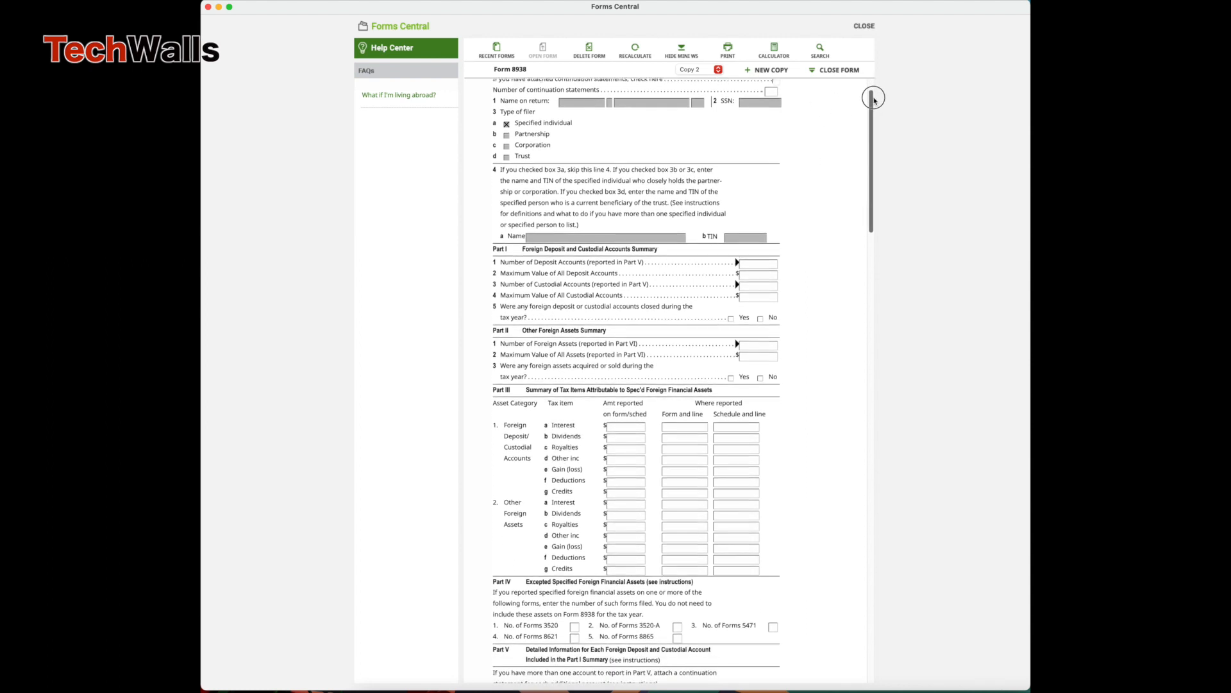
pyautogui.scroll(-3)
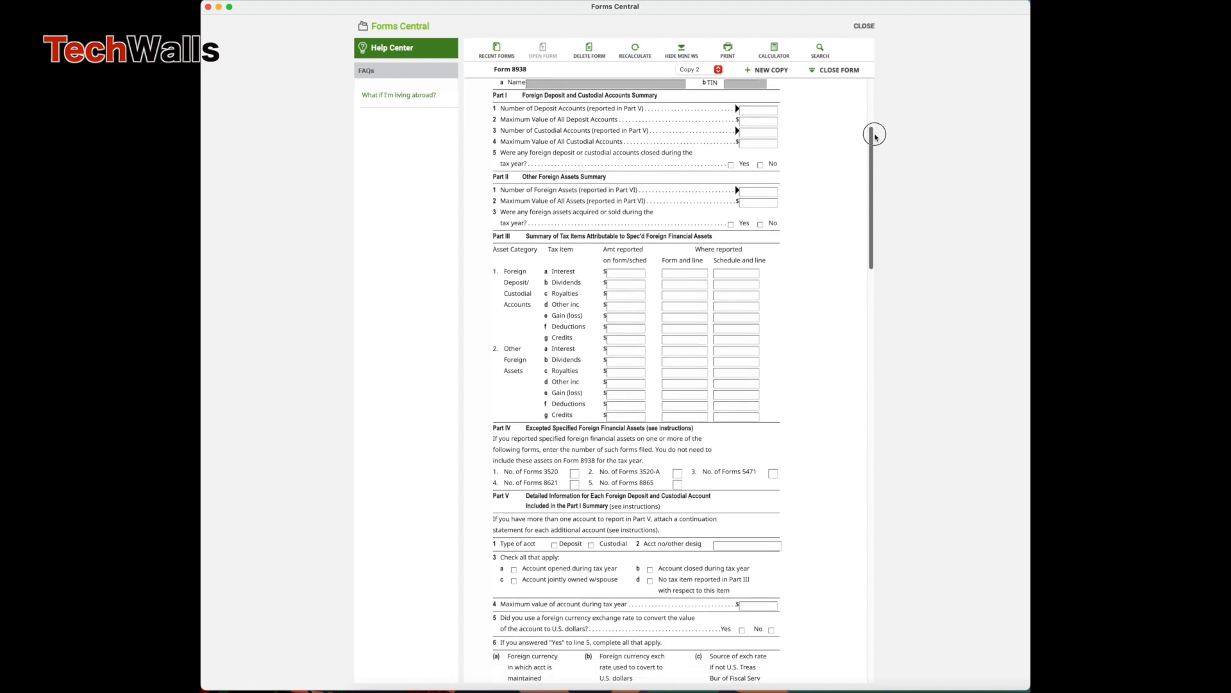
pyautogui.scroll(-3)
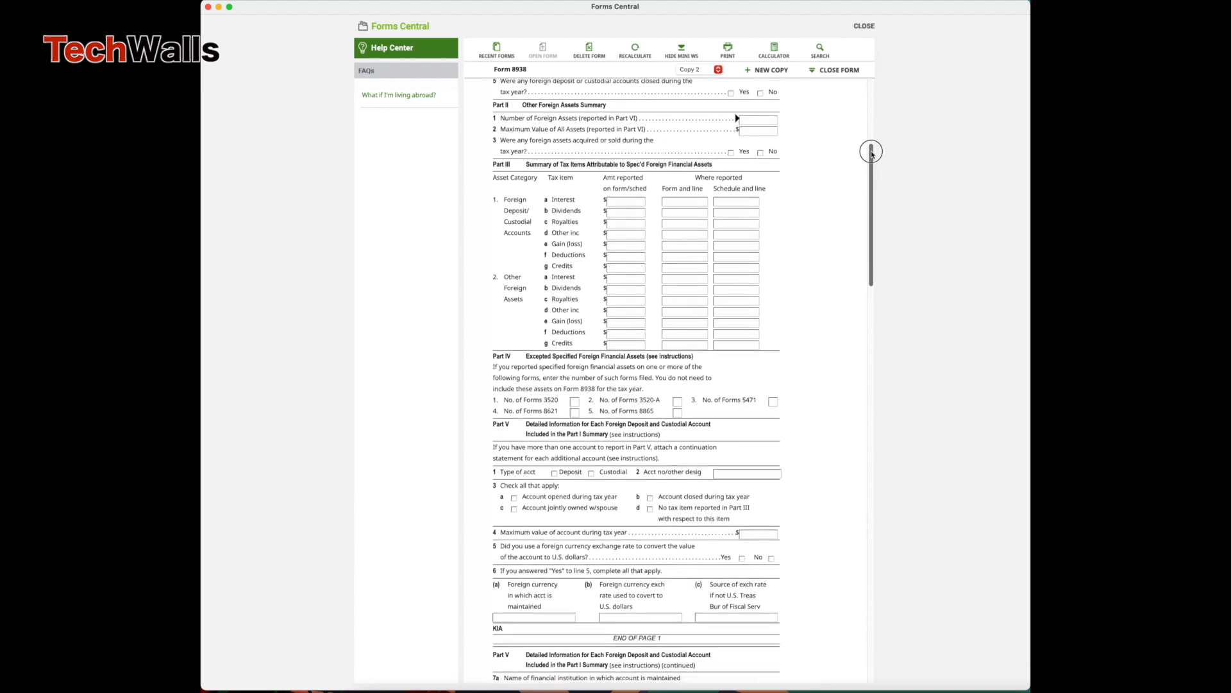
pyautogui.scroll(-3)
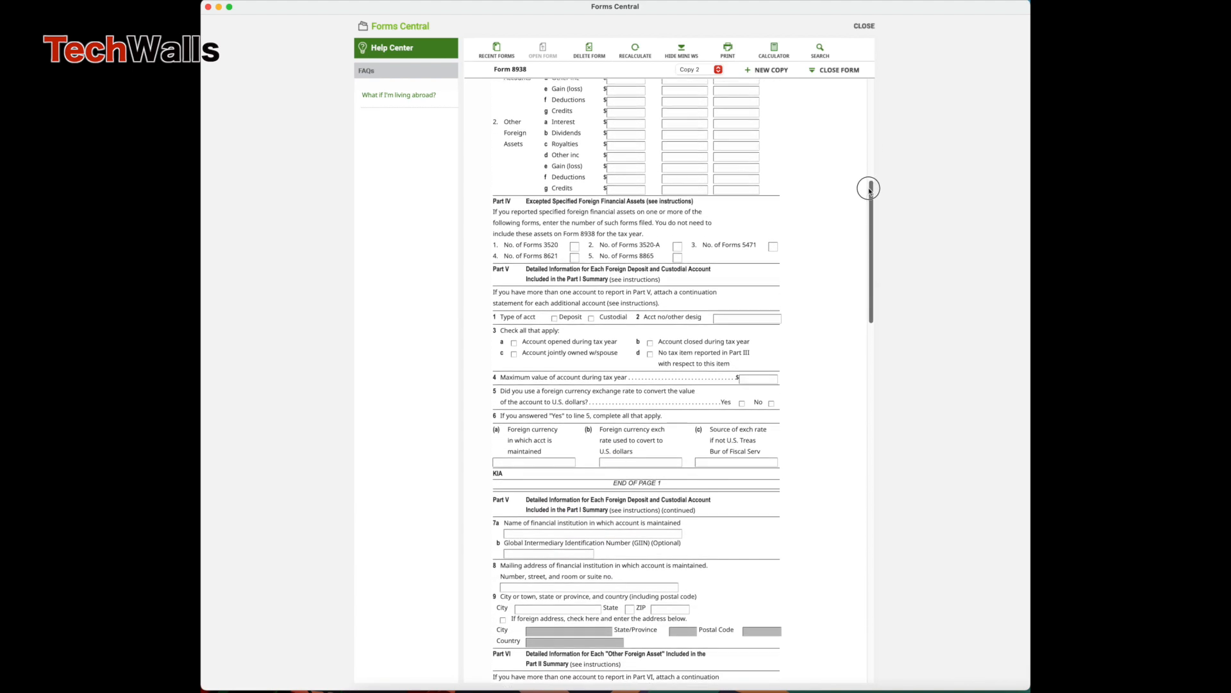
pyautogui.scroll(-3)
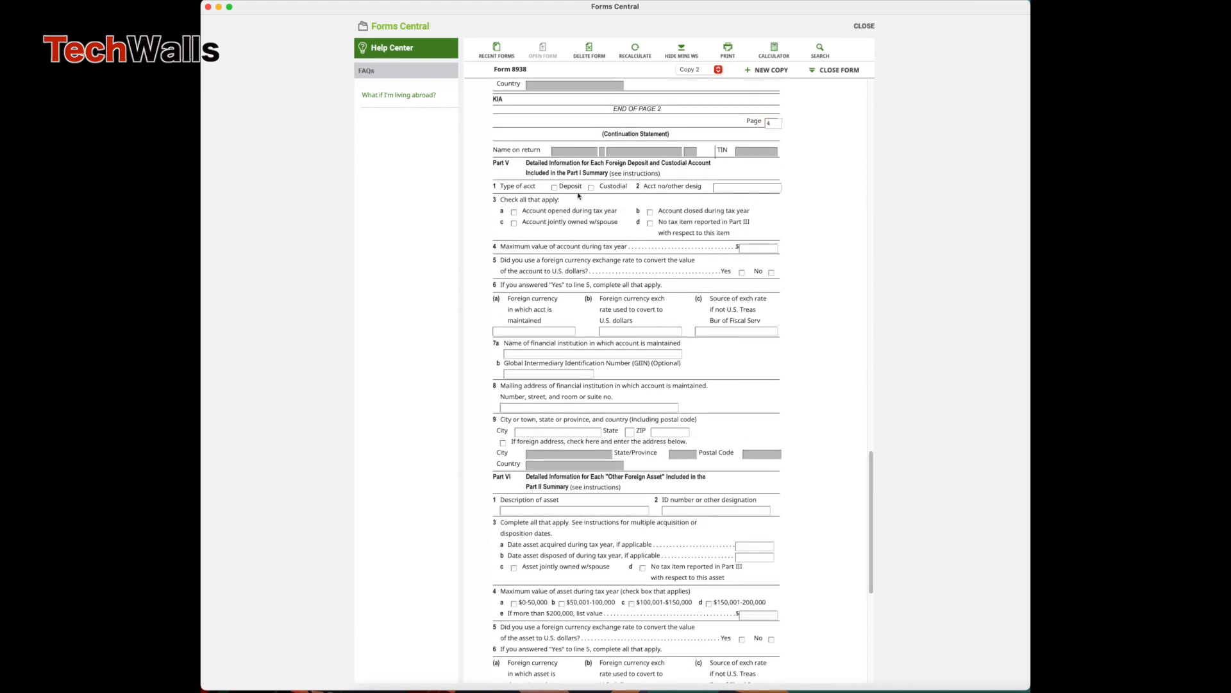
pyautogui.scroll(-3)
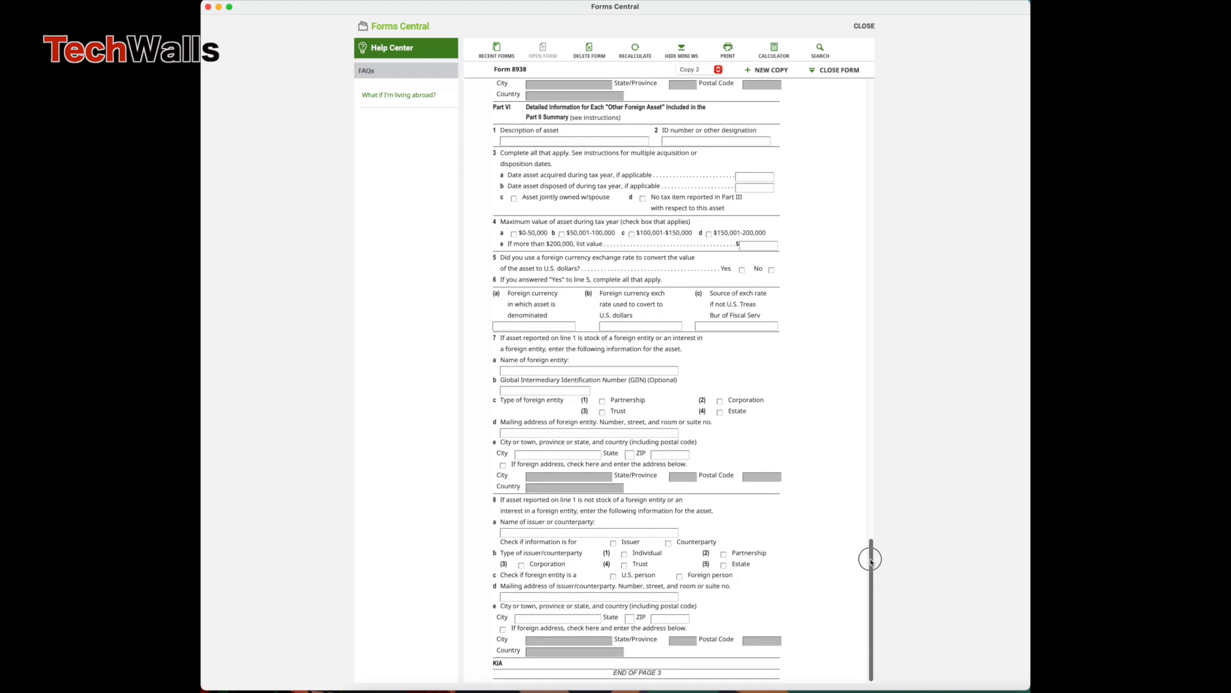
pyautogui.scroll(3)
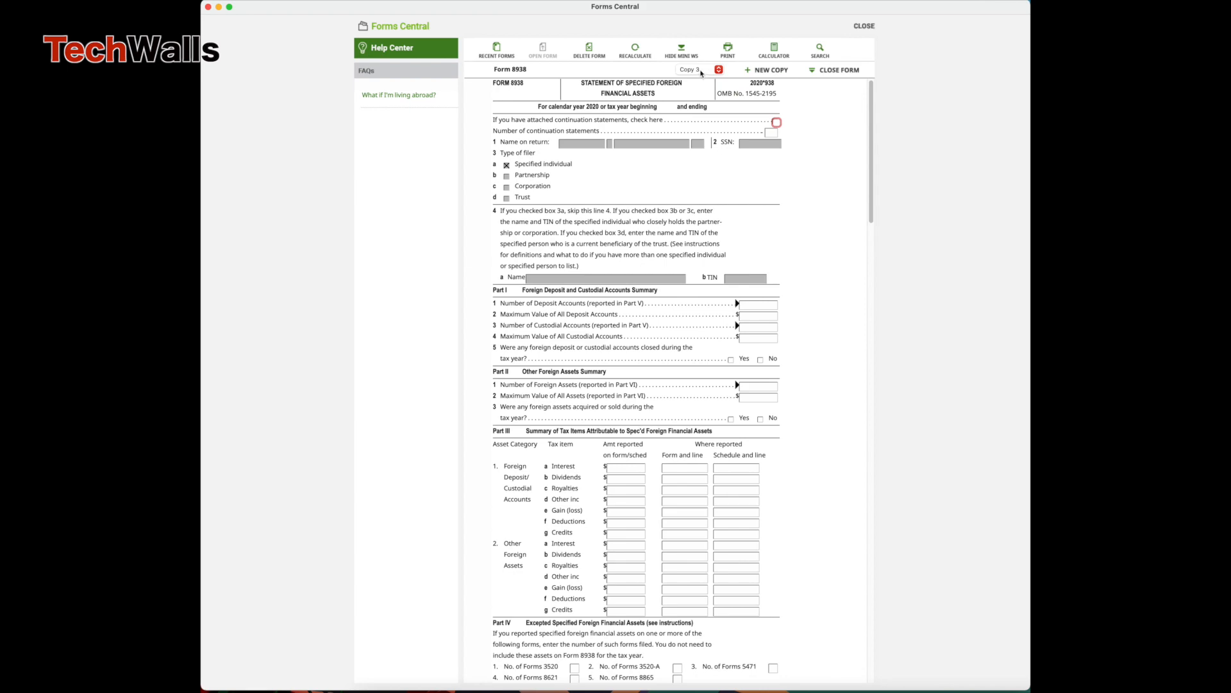
# Step: Set copy 3's continuation statement page number to 5 and add a fourth Form 8938 copy
pyautogui.scroll(-3)
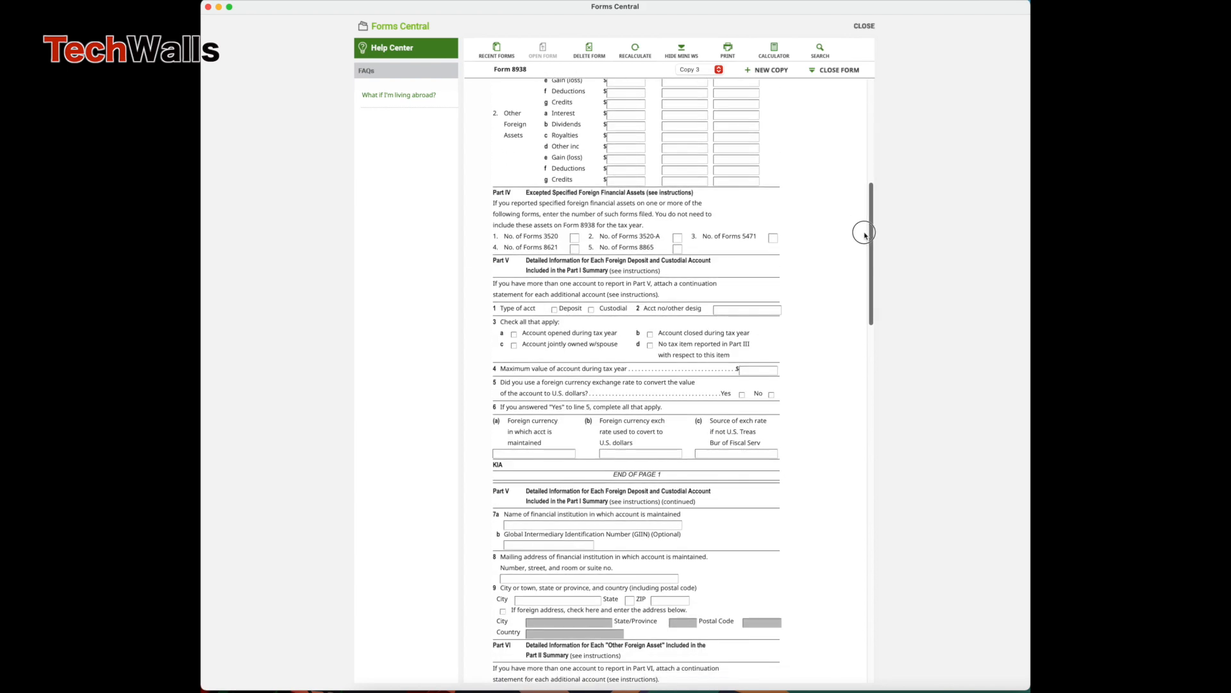
pyautogui.scroll(-3)
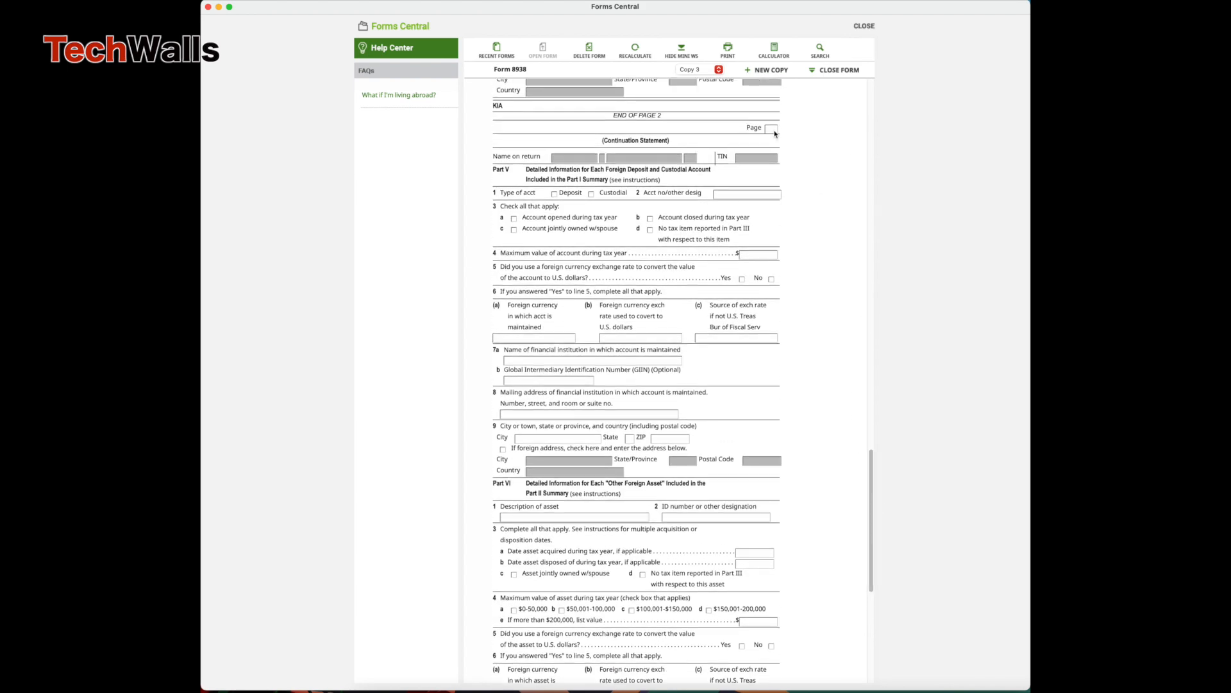
pyautogui.click(772, 128)
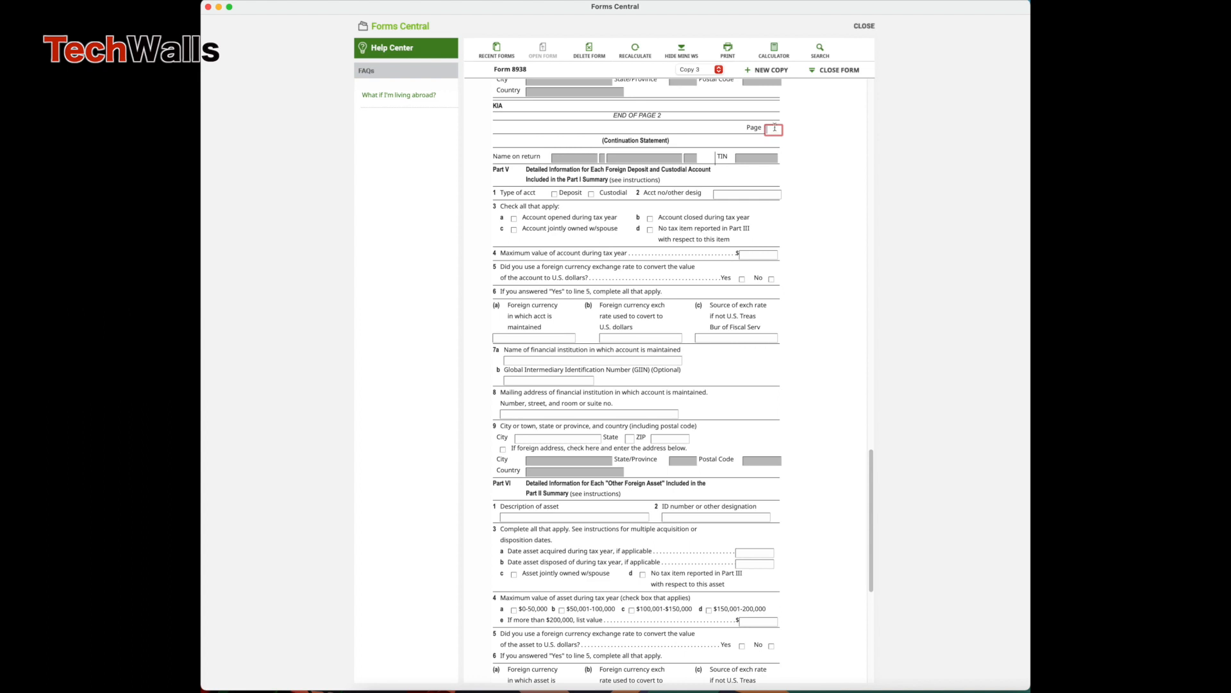
pyautogui.click(554, 192)
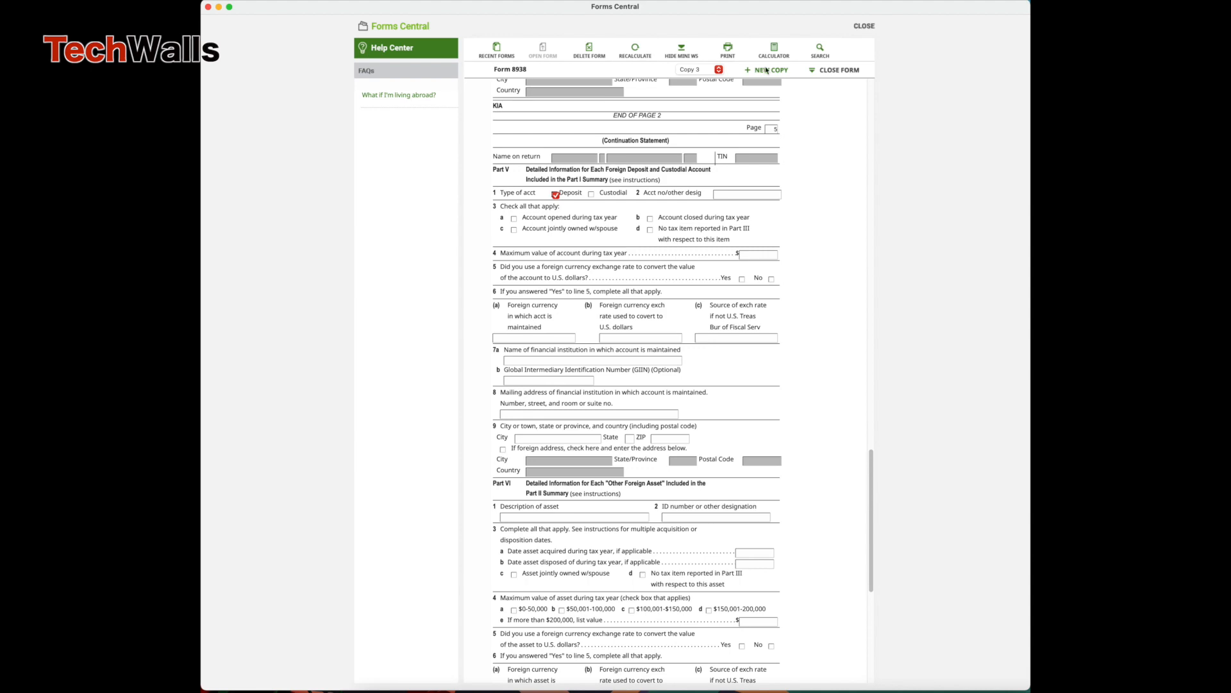
pyautogui.click(769, 70)
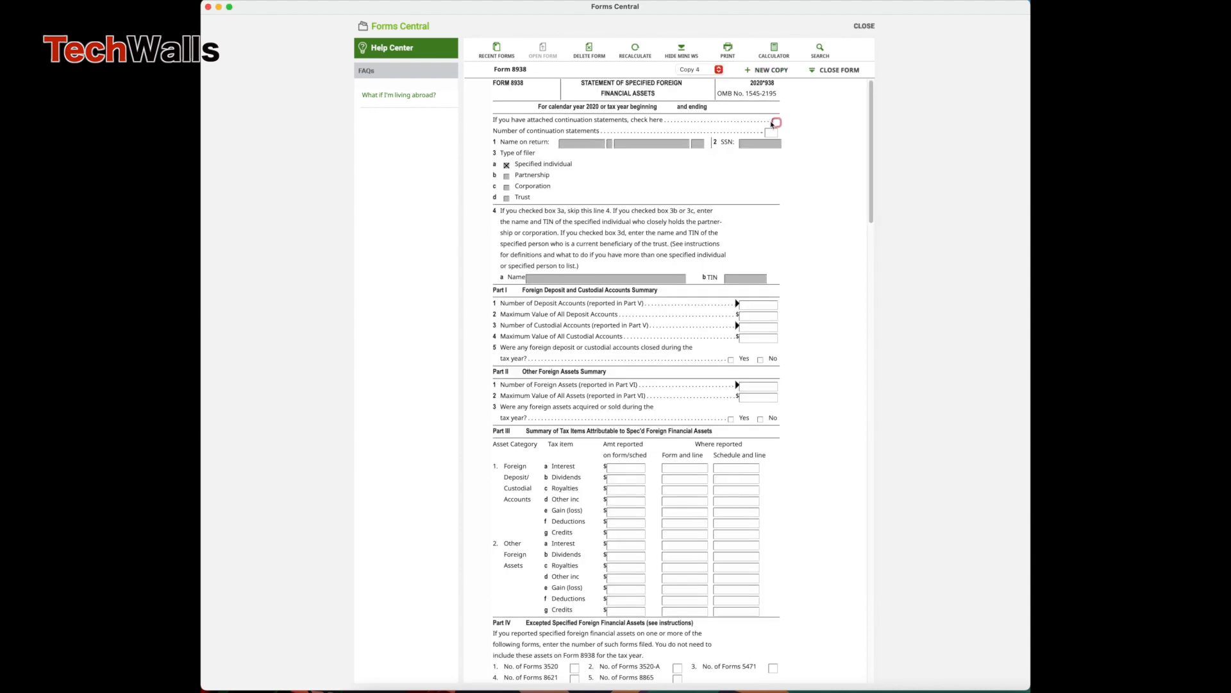
# Step: Mark copy 4's continuation account type as Deposit and switch back to copy 1
pyautogui.scroll(-3)
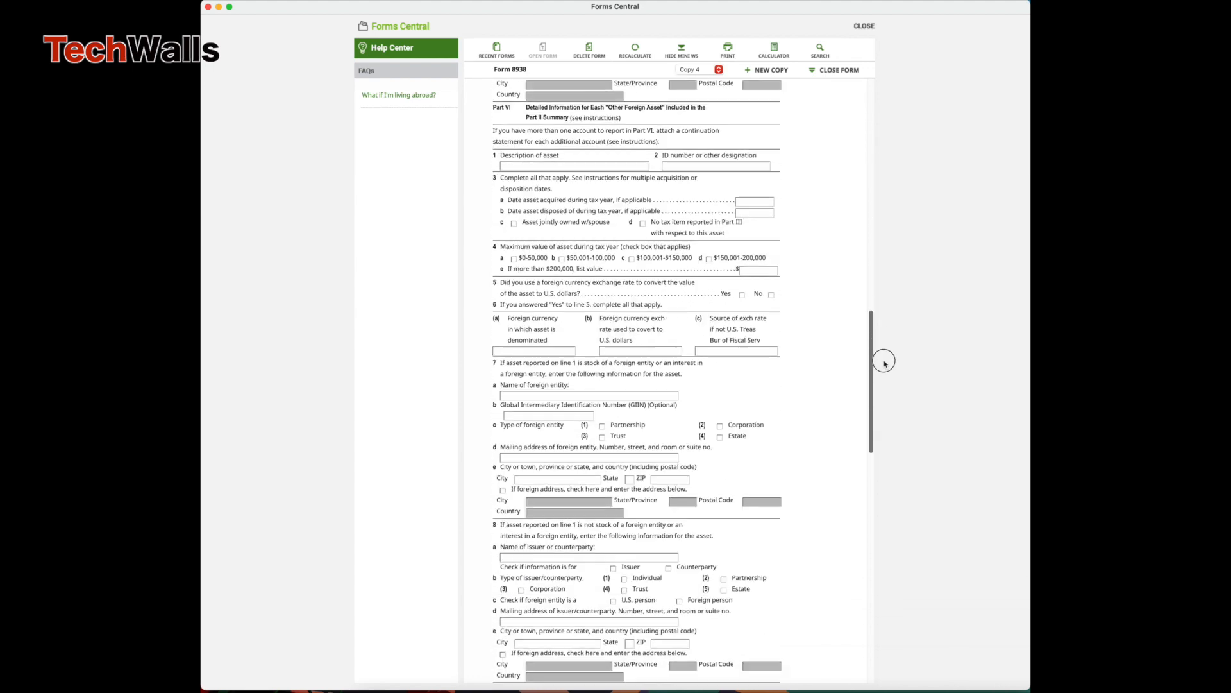
pyautogui.scroll(3)
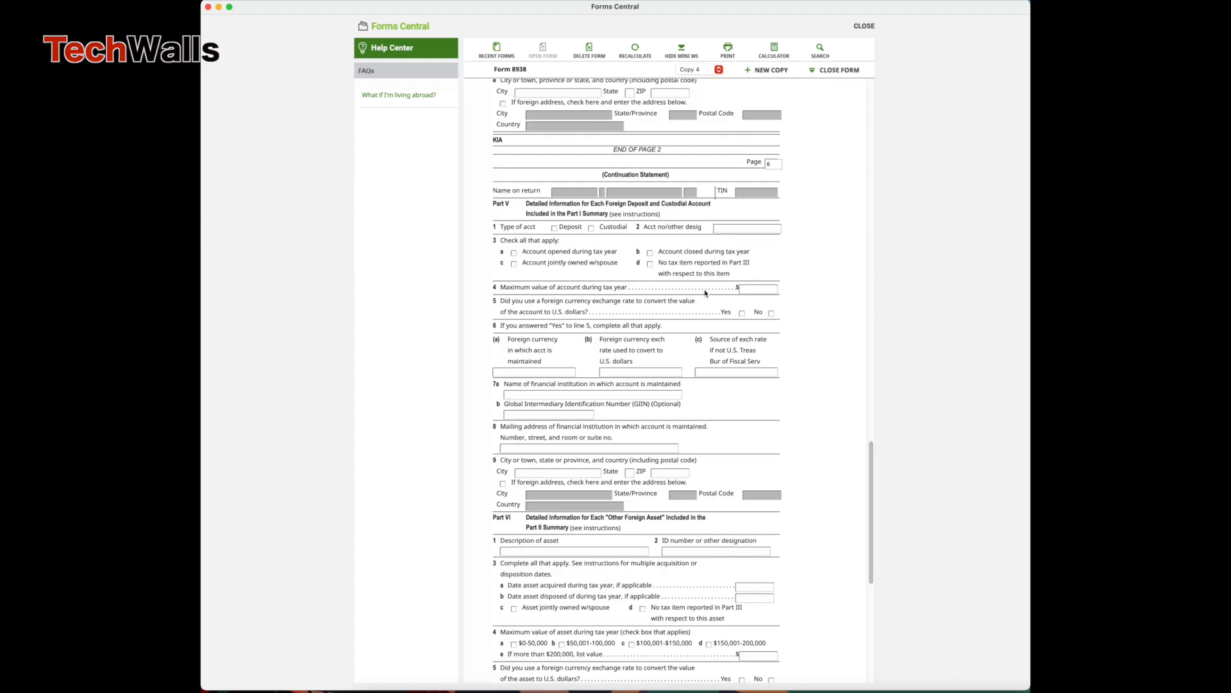
pyautogui.click(694, 70)
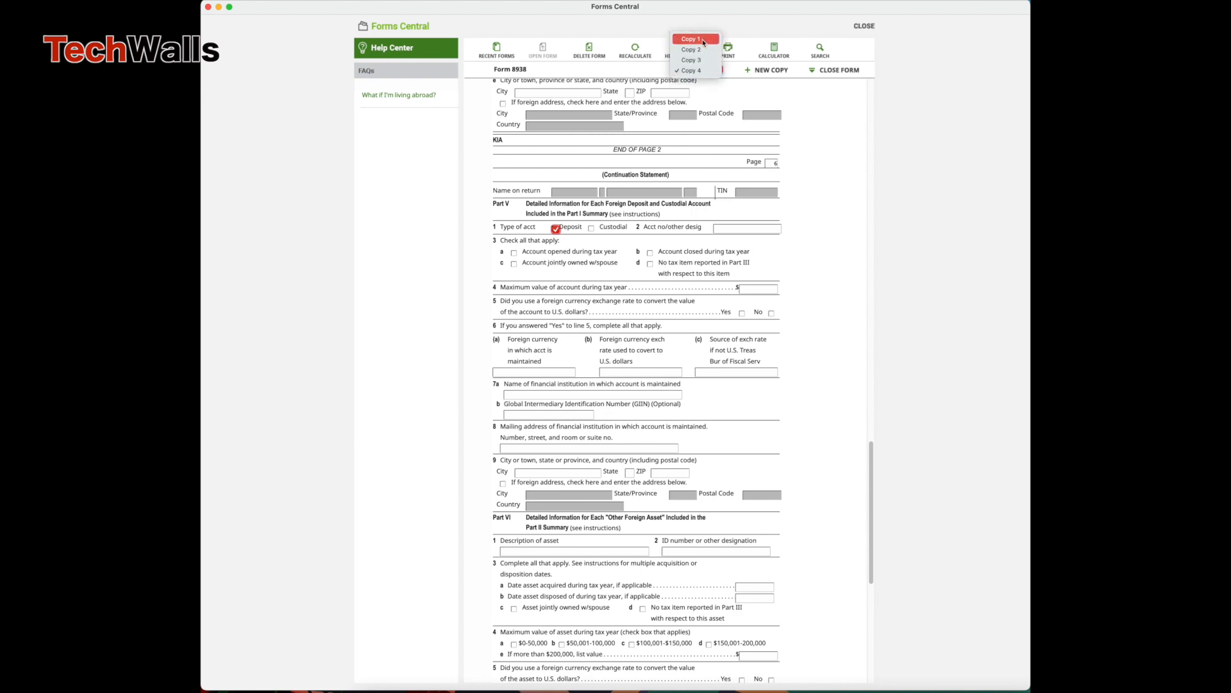
pyautogui.click(690, 40)
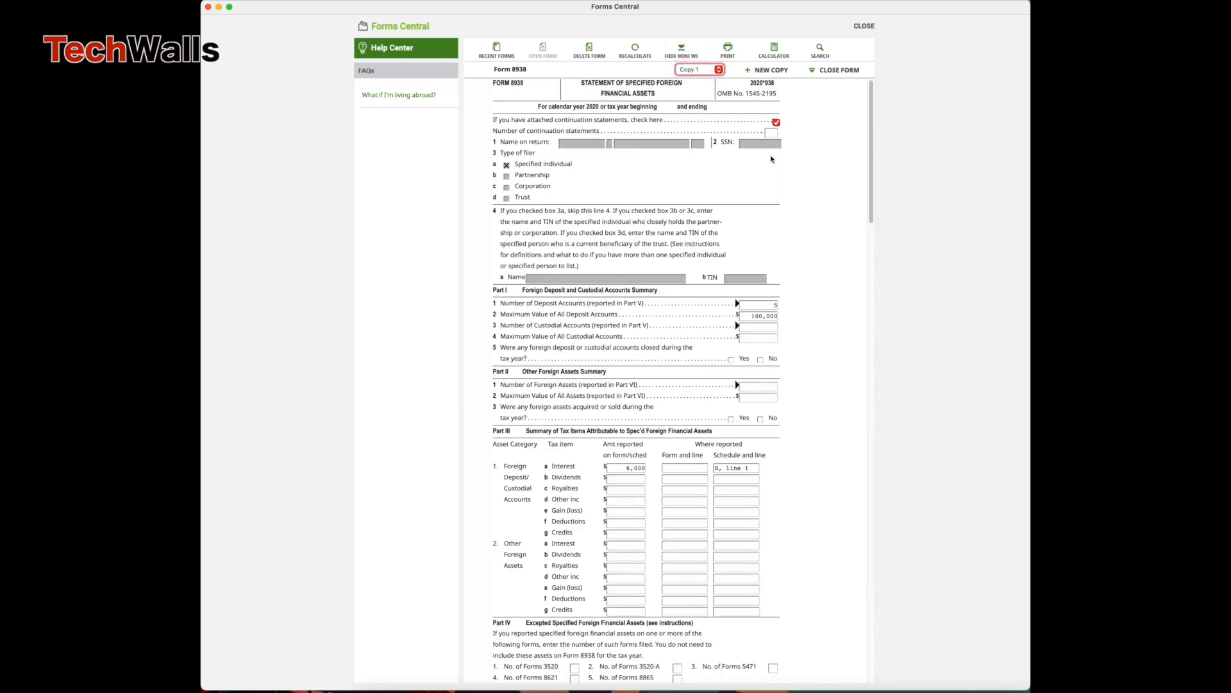